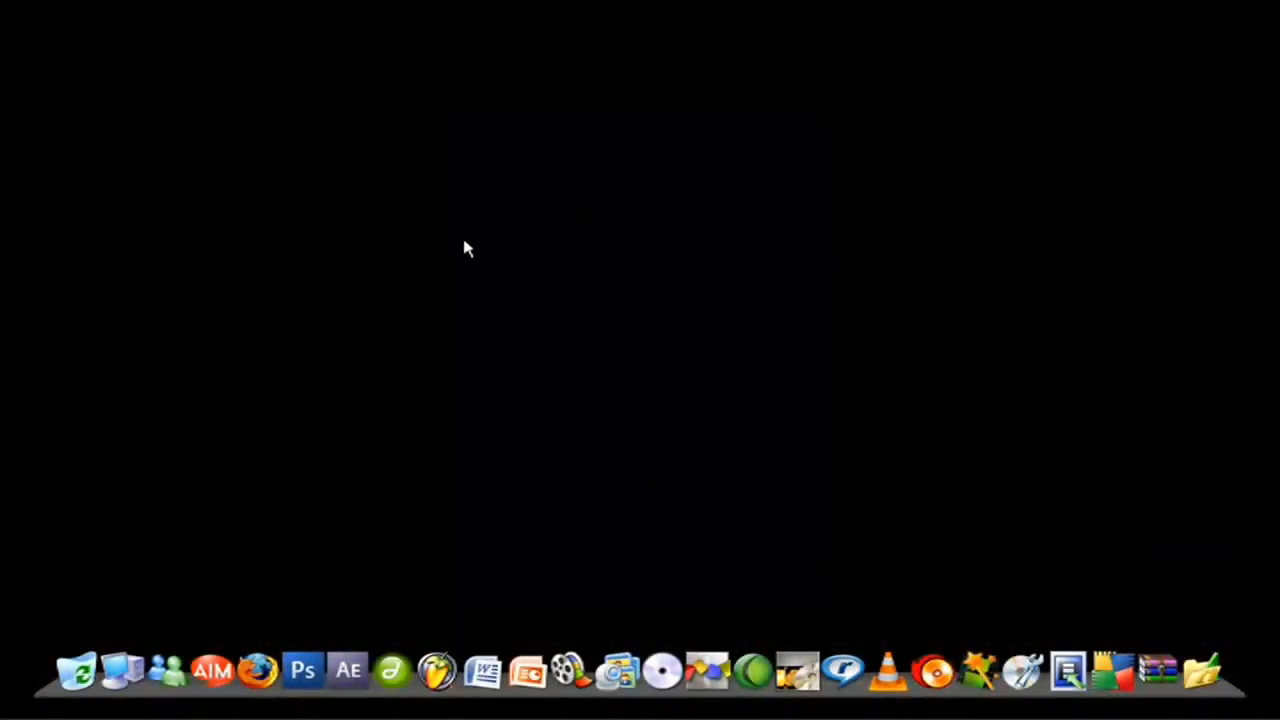
pyautogui.moveTo(640, 340)
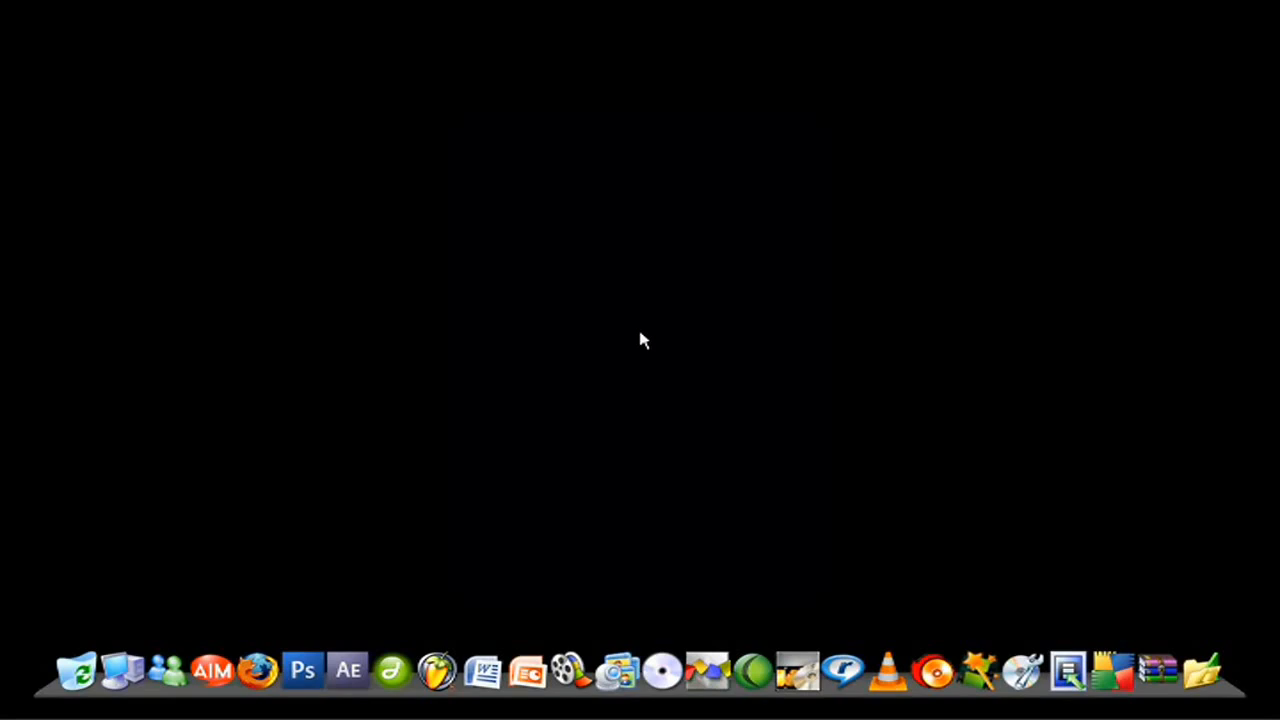
pyautogui.moveTo(618, 393)
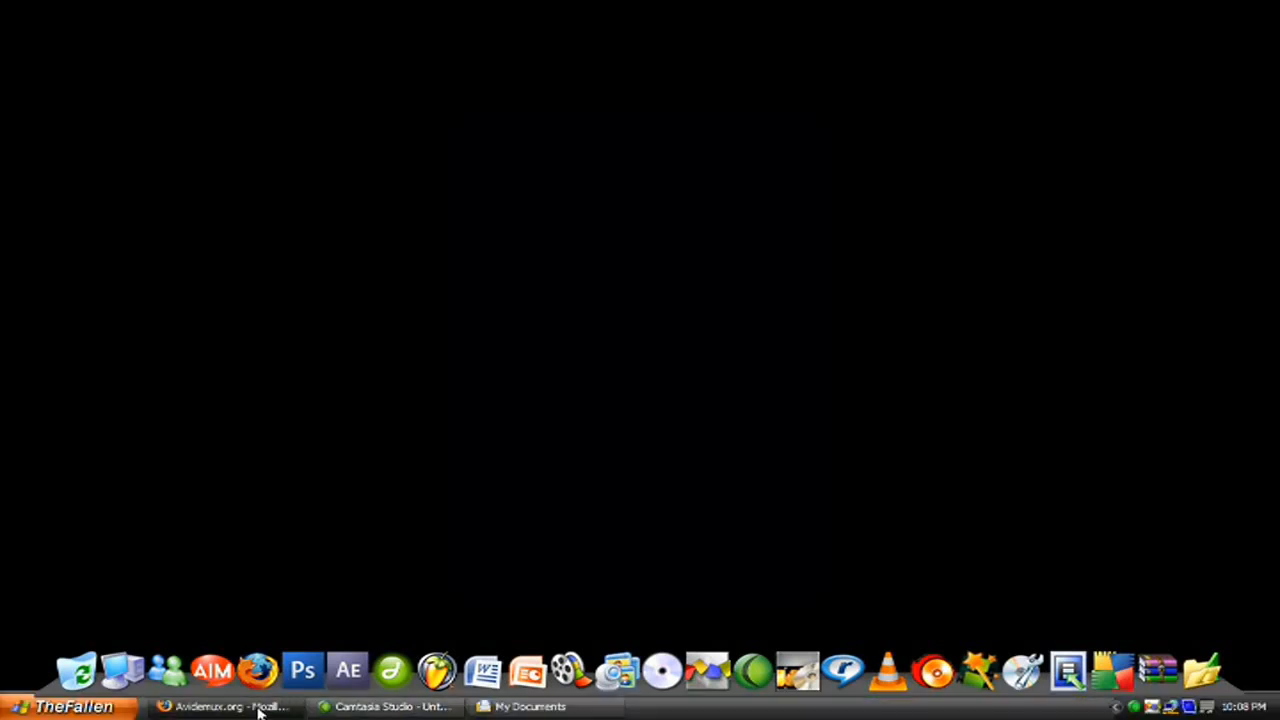
# Restore Firefox showing the Avidemux.org mirror page (berliOS, Free, SourceForge)
pyautogui.click(225, 707)
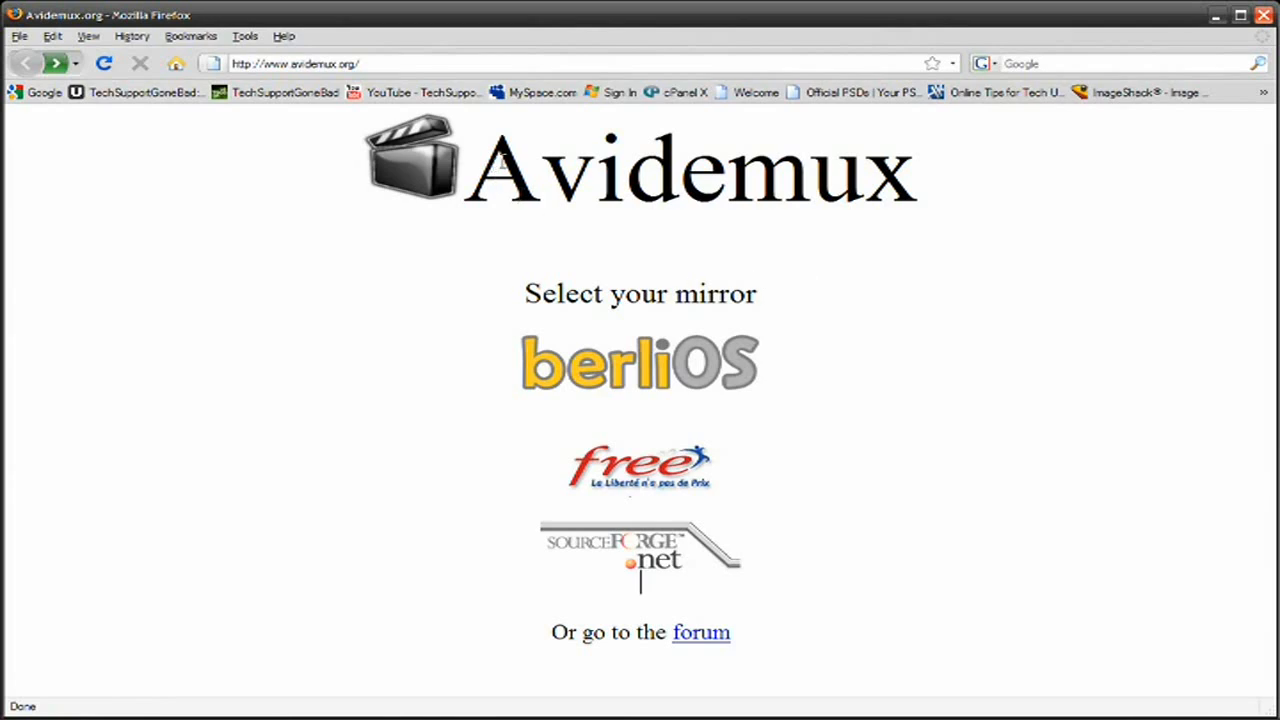
pyautogui.moveTo(533, 255)
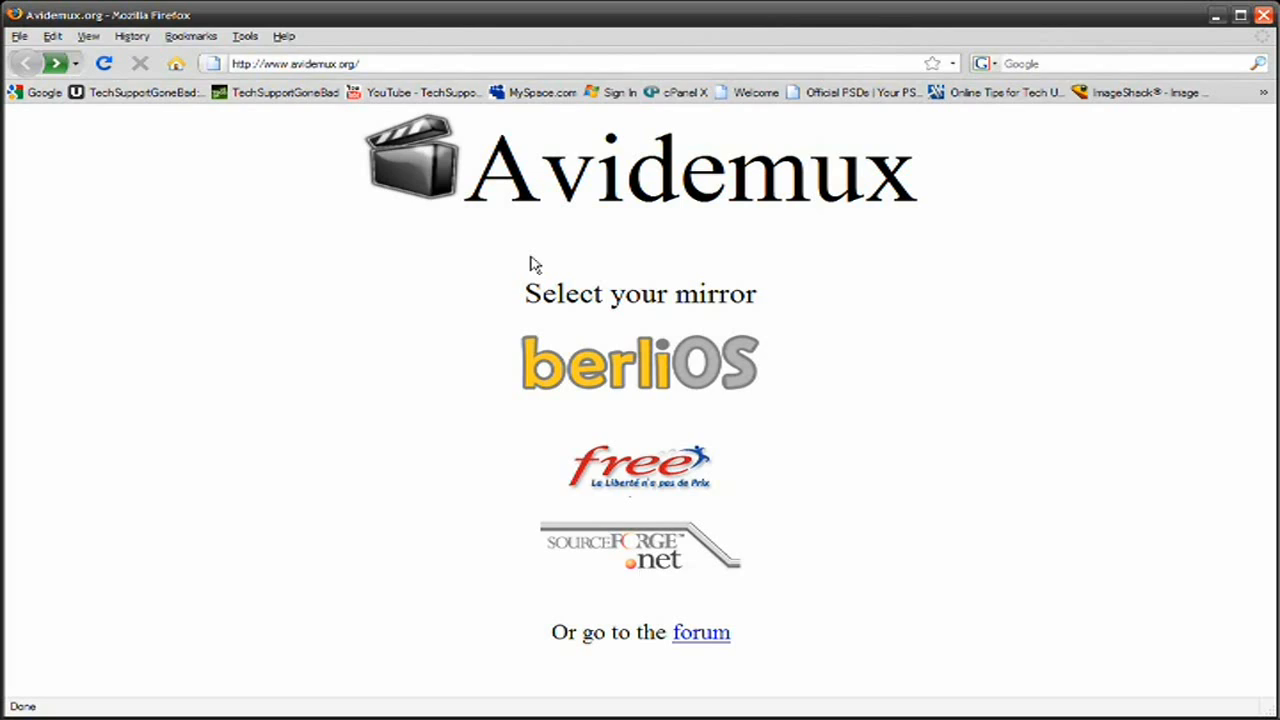
pyautogui.moveTo(460, 250)
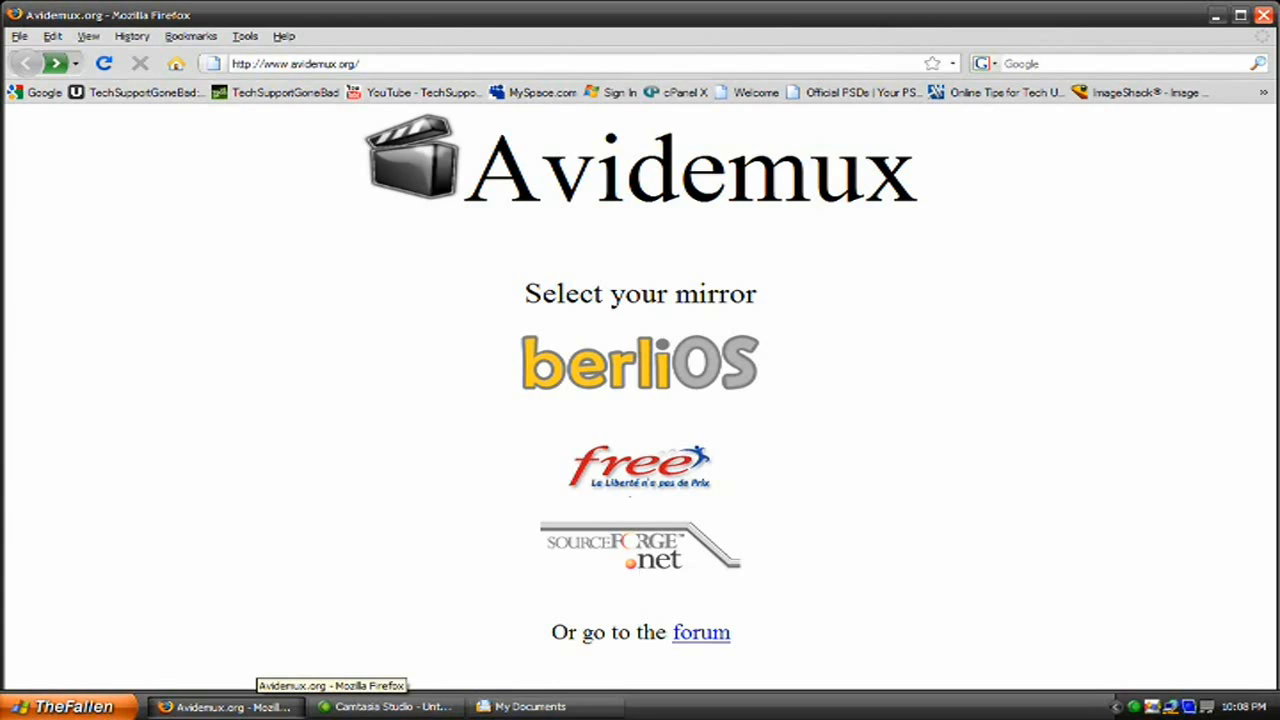
# Minimize Firefox, dismiss Avidemux's startup confirmation, and centre the empty editor window
pyautogui.click(45, 706)
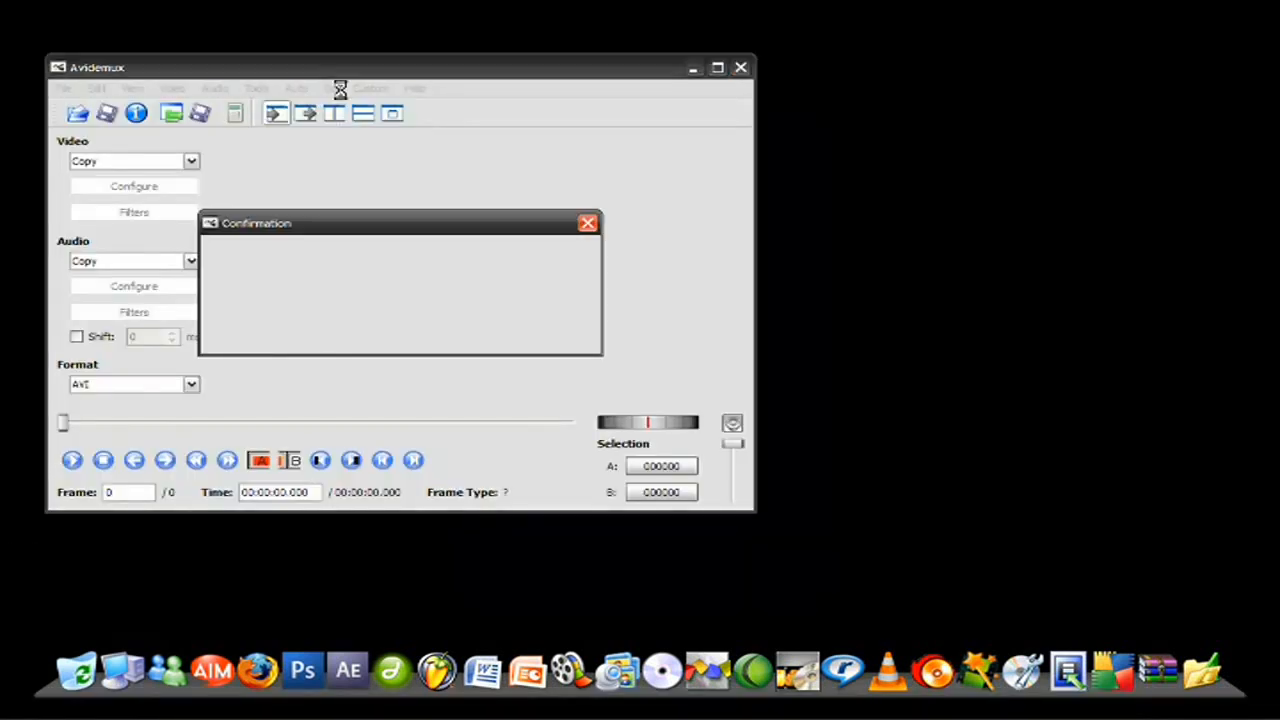
pyautogui.click(587, 223)
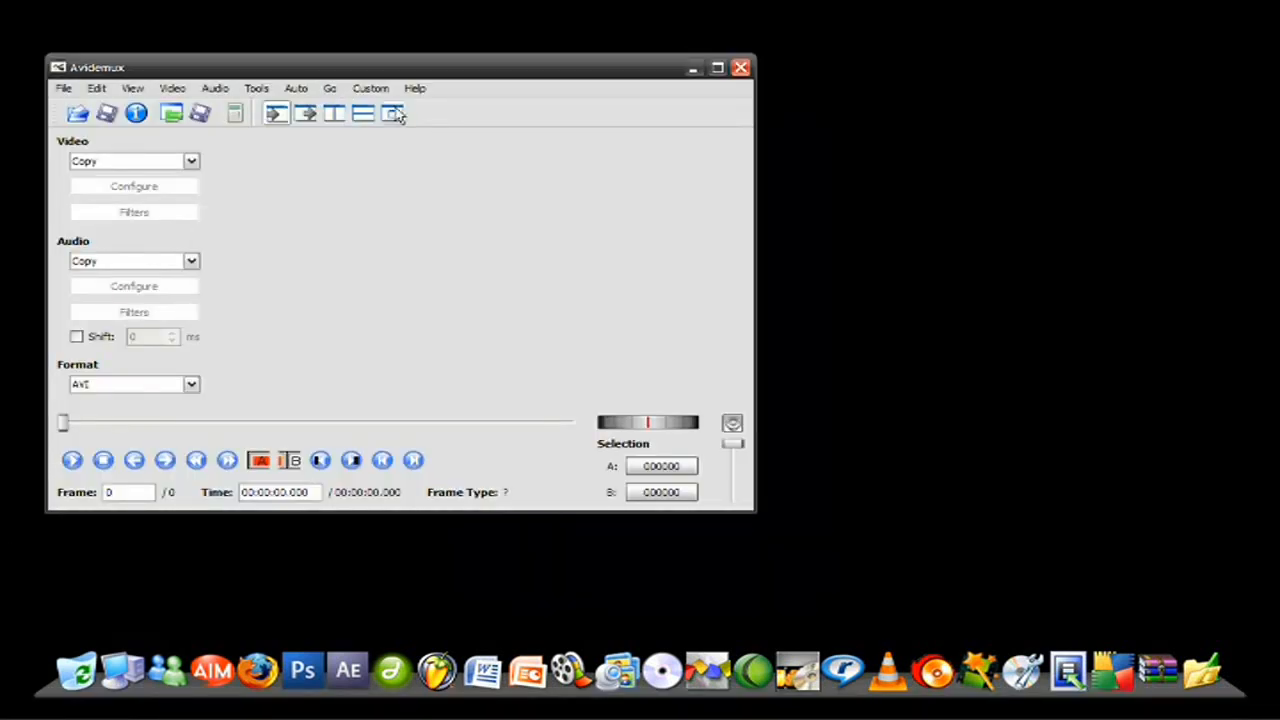
pyautogui.moveTo(98, 67); pyautogui.dragTo(318, 102)
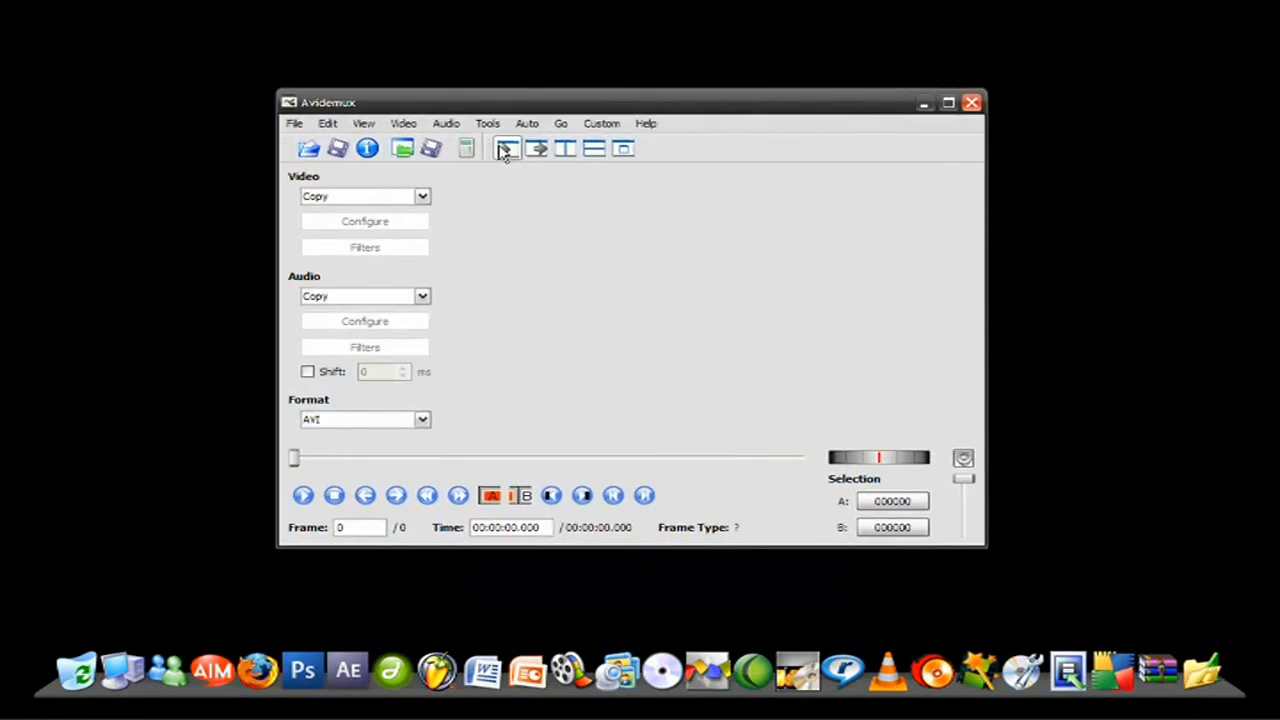
pyautogui.moveTo(537, 148)
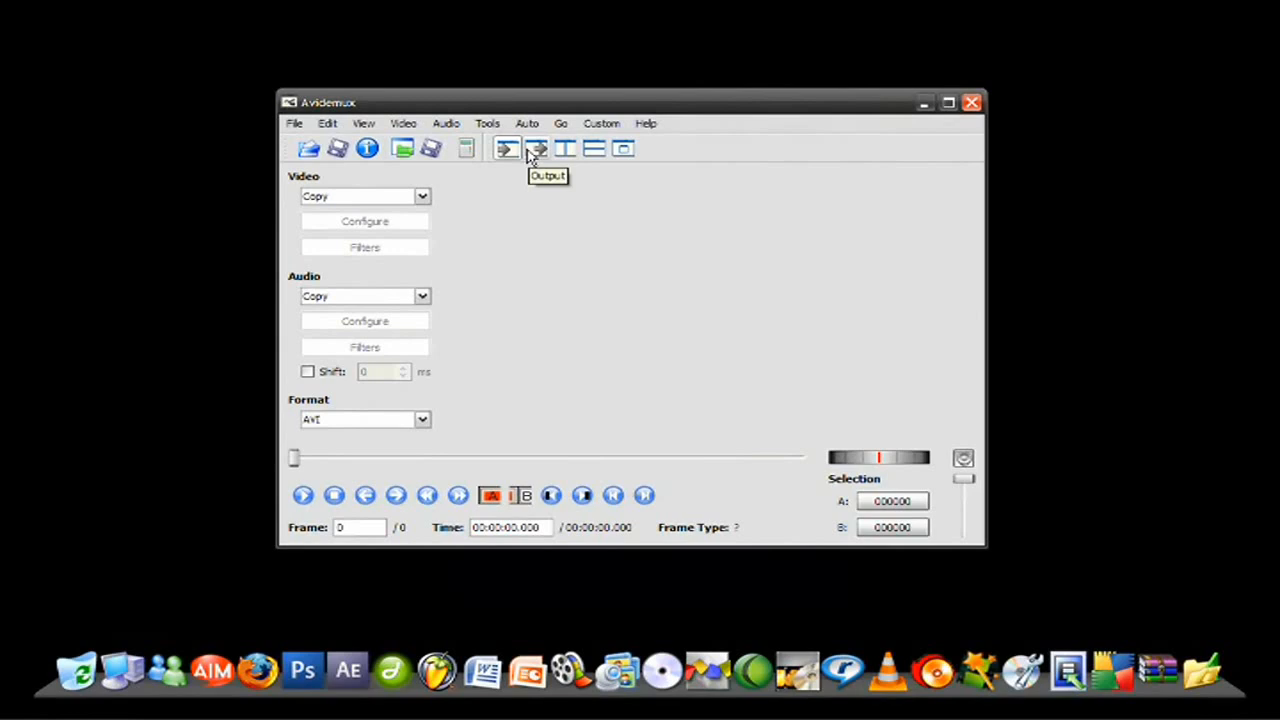
pyautogui.moveTo(636, 271)
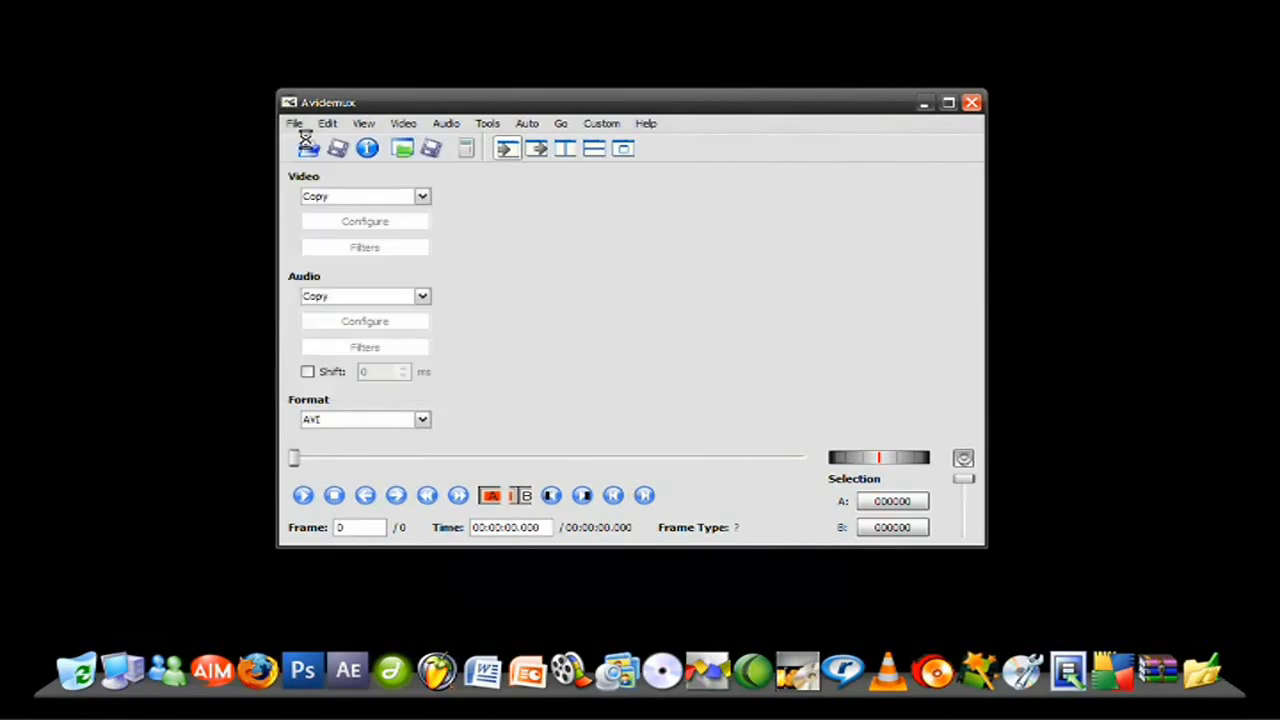
# Load P1020956.MOV from the Desktop and play all 404 frames
pyautogui.click(308, 148)
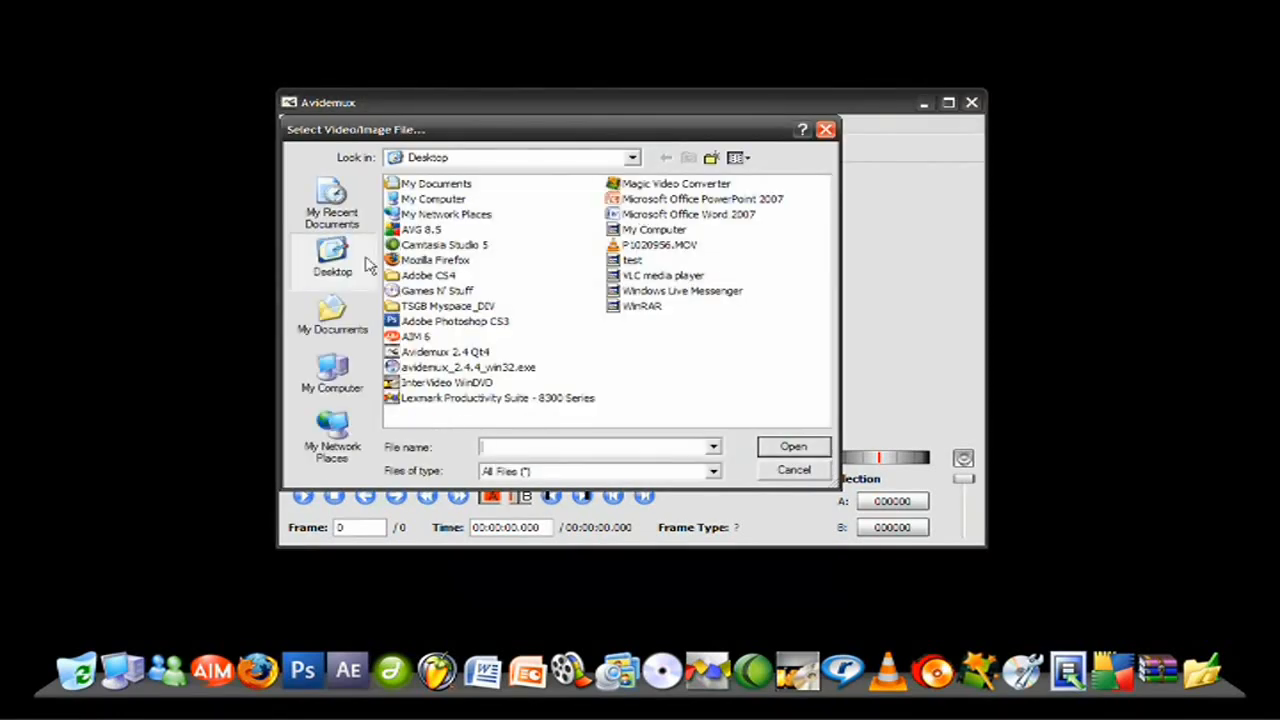
pyautogui.moveTo(640, 259)
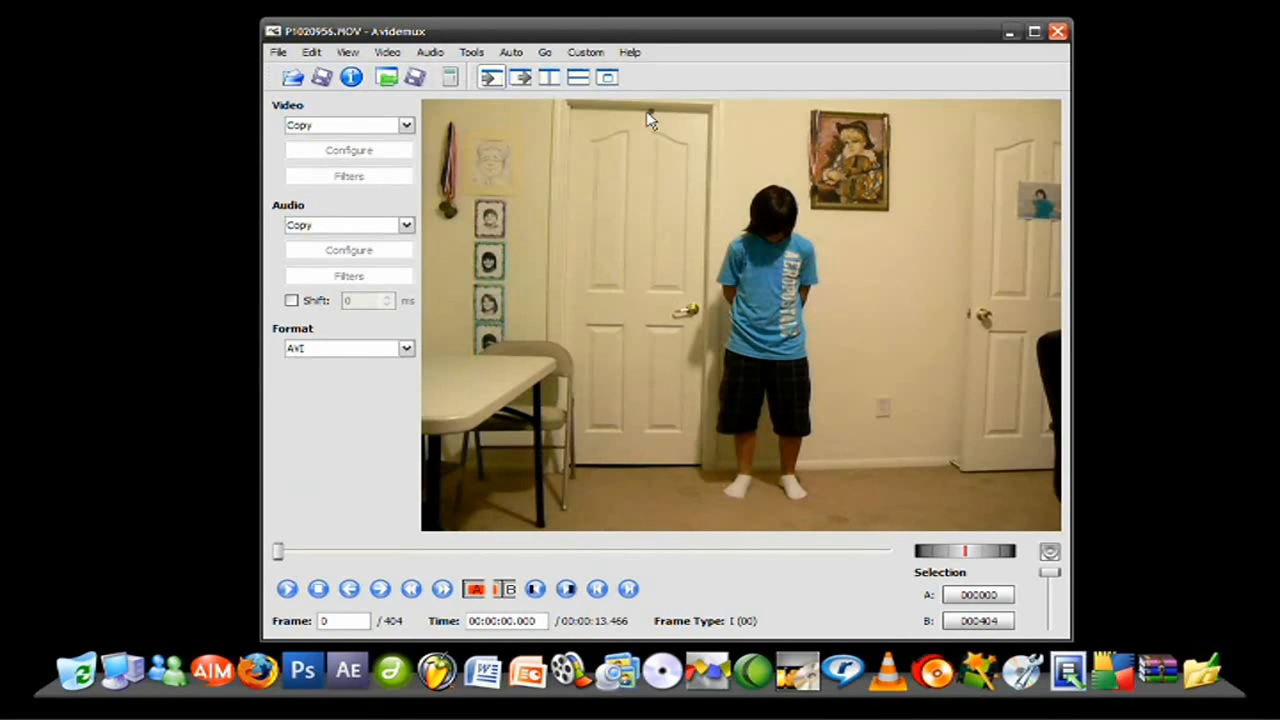
pyautogui.moveTo(468, 488)
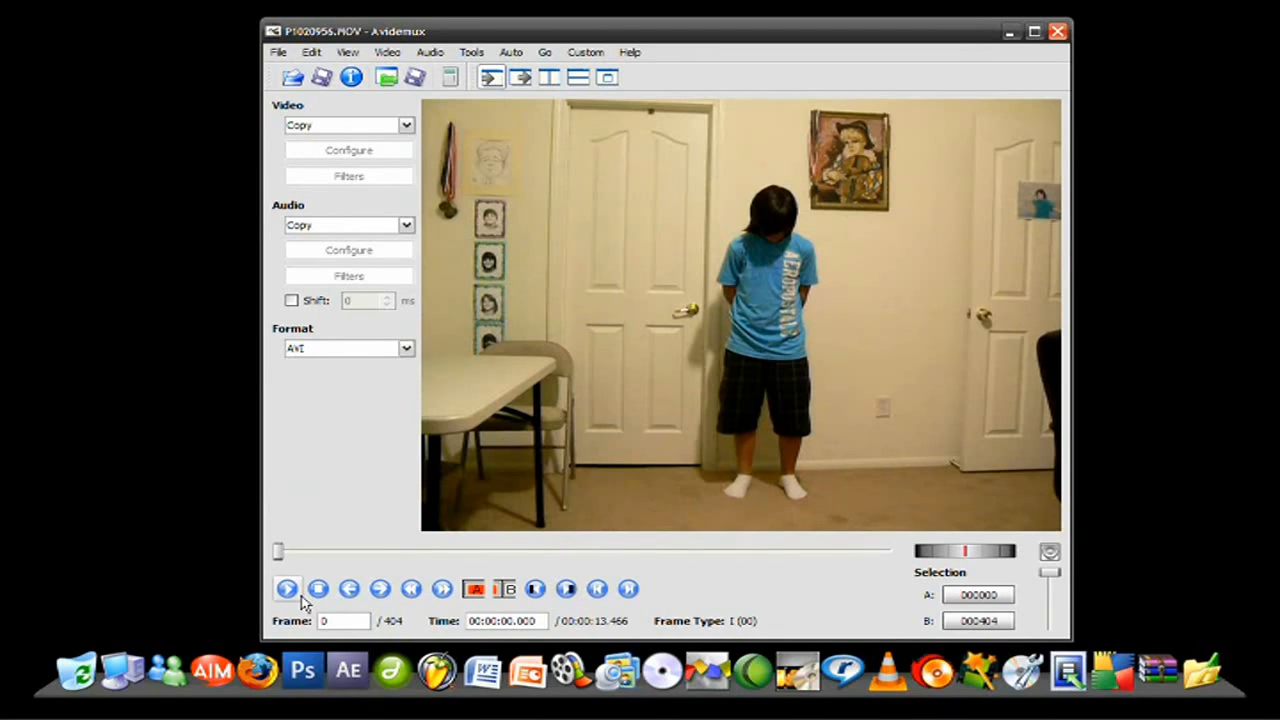
pyautogui.click(287, 589)
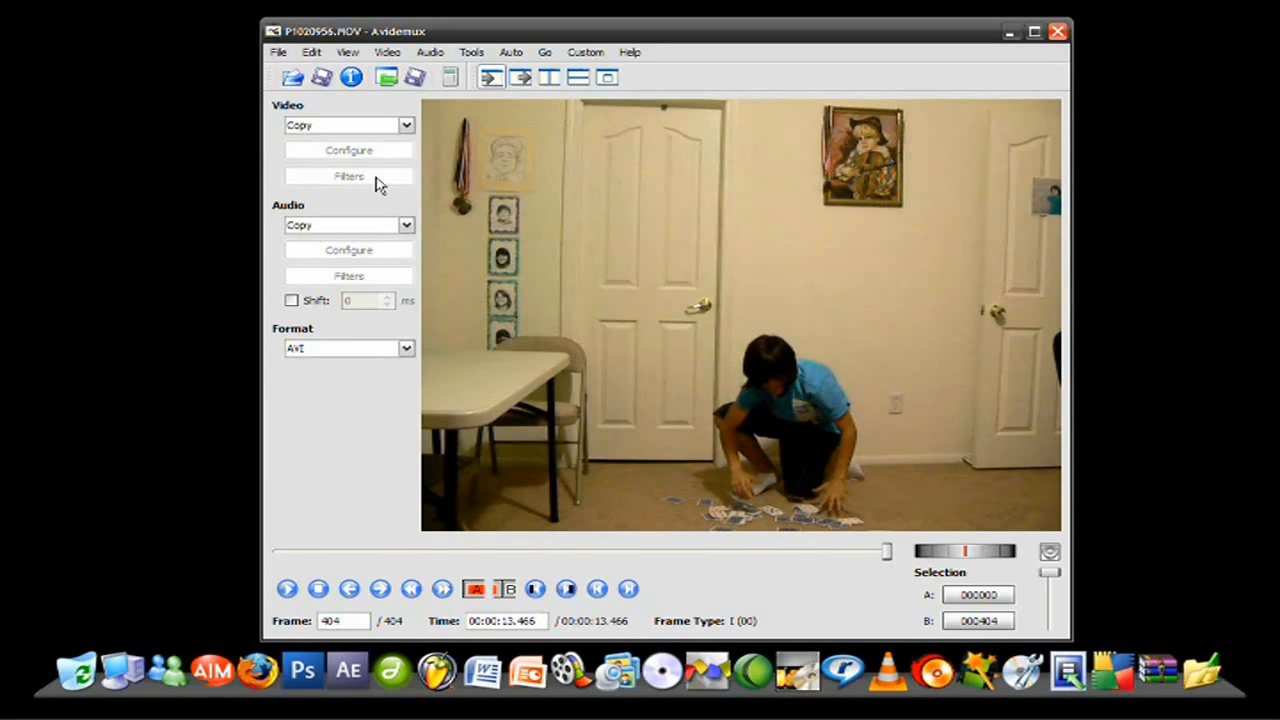
pyautogui.moveTo(302, 123)
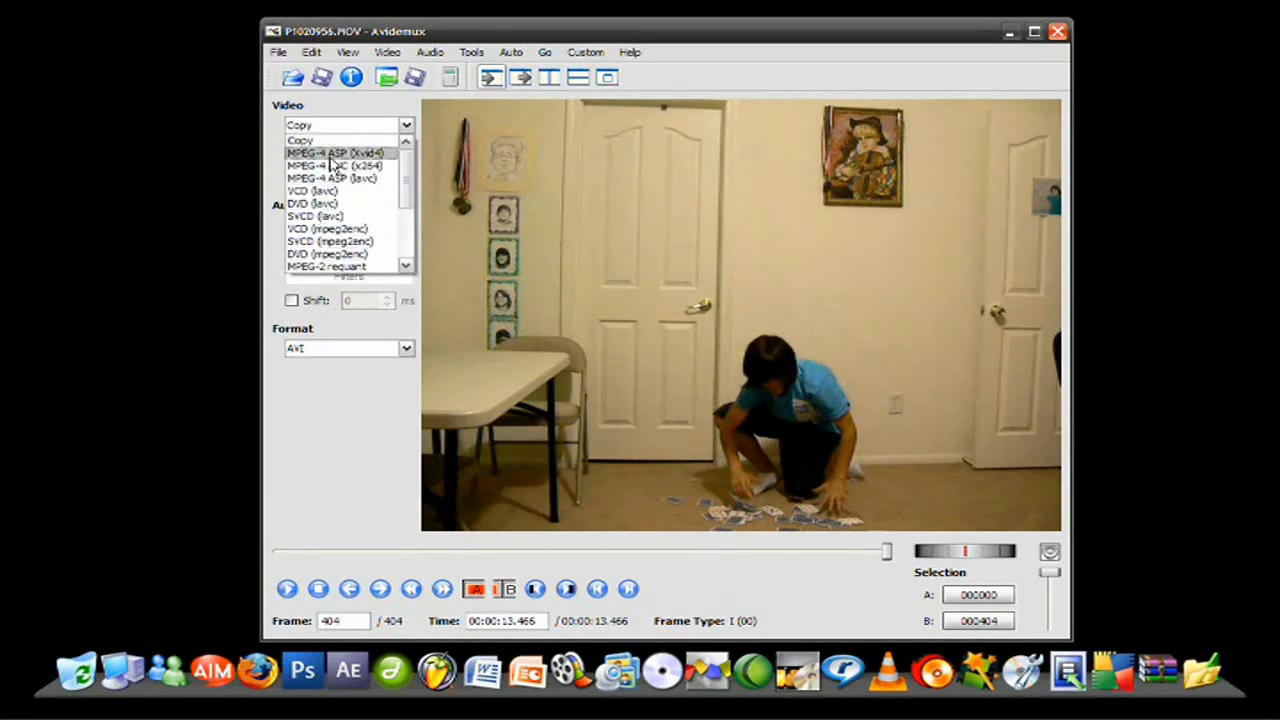
# Switch the video encoder from Copy to MPEG-4 ASP (Xvid4) and view its settings
pyautogui.click(336, 152)
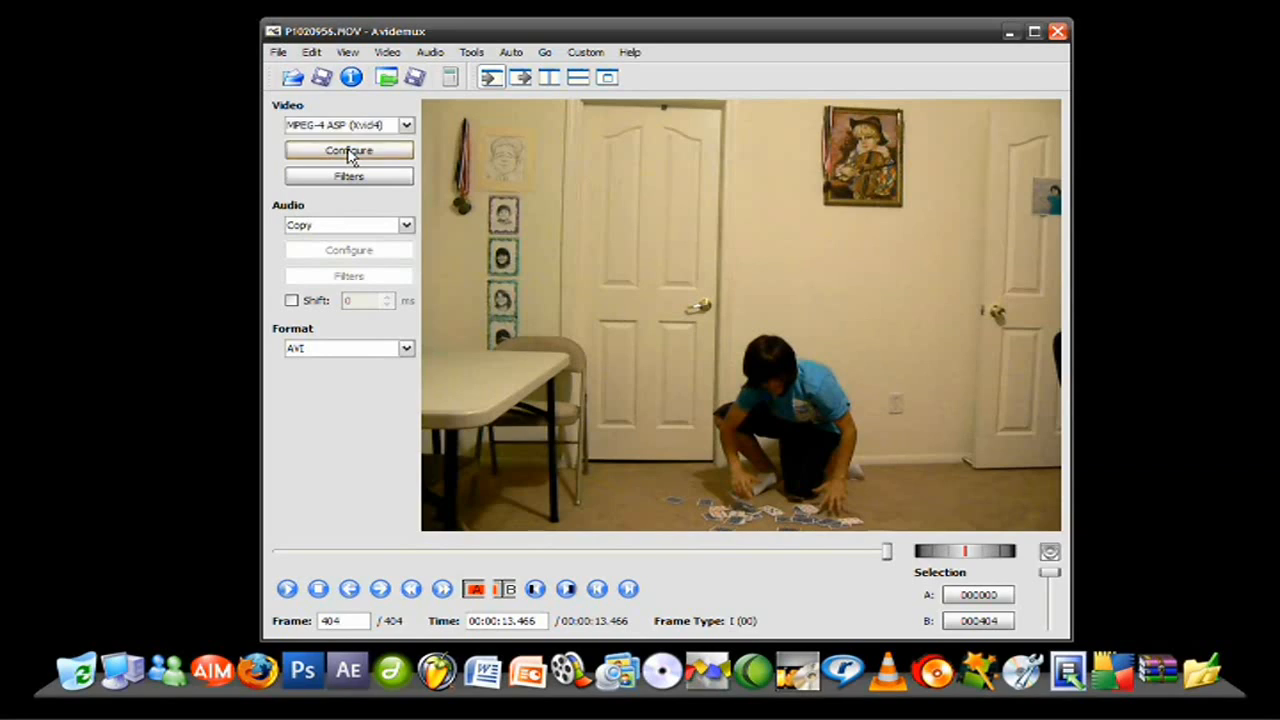
pyautogui.click(348, 150)
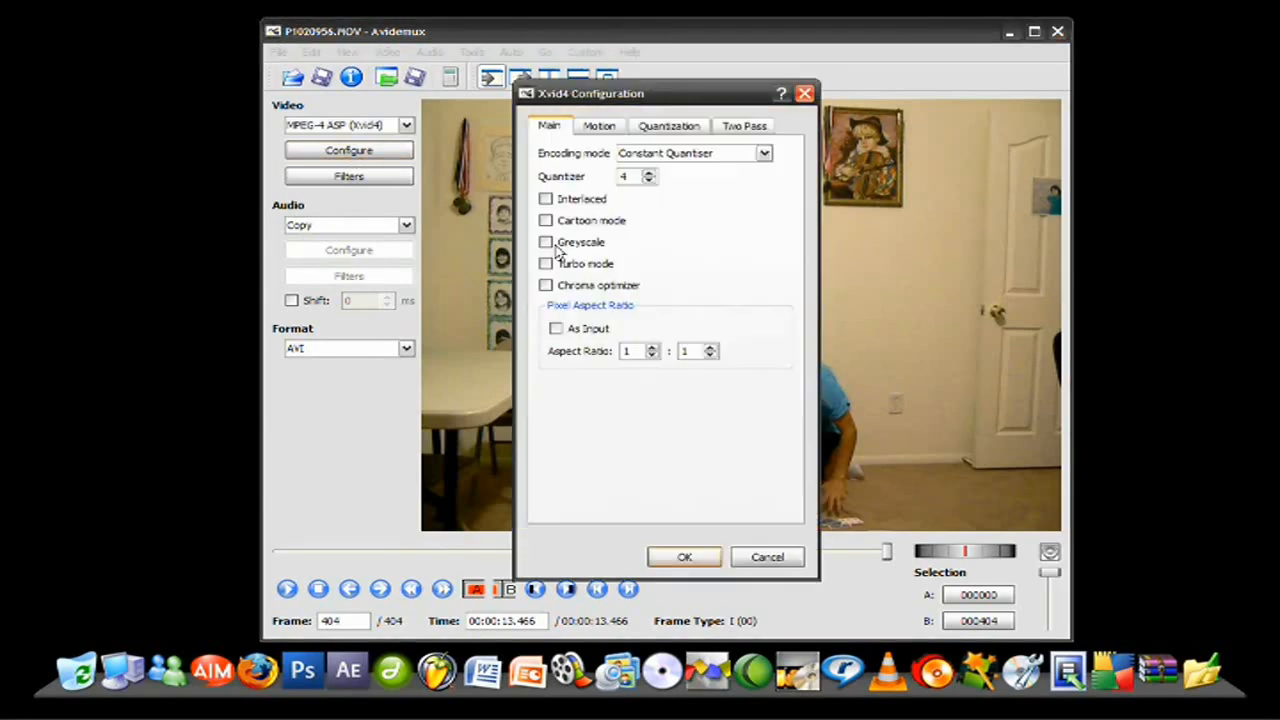
pyautogui.moveTo(767, 557)
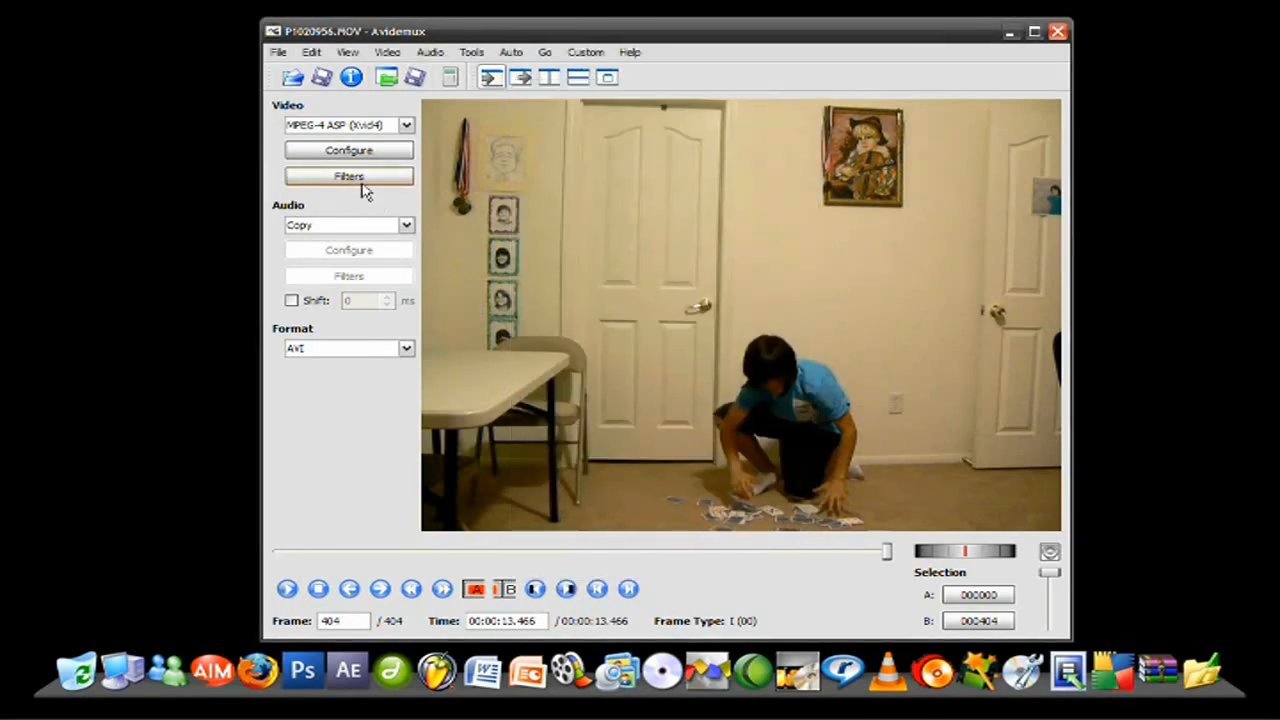
# Add the Reverse filter from the Transform group and close the filter manager
pyautogui.click(348, 176)
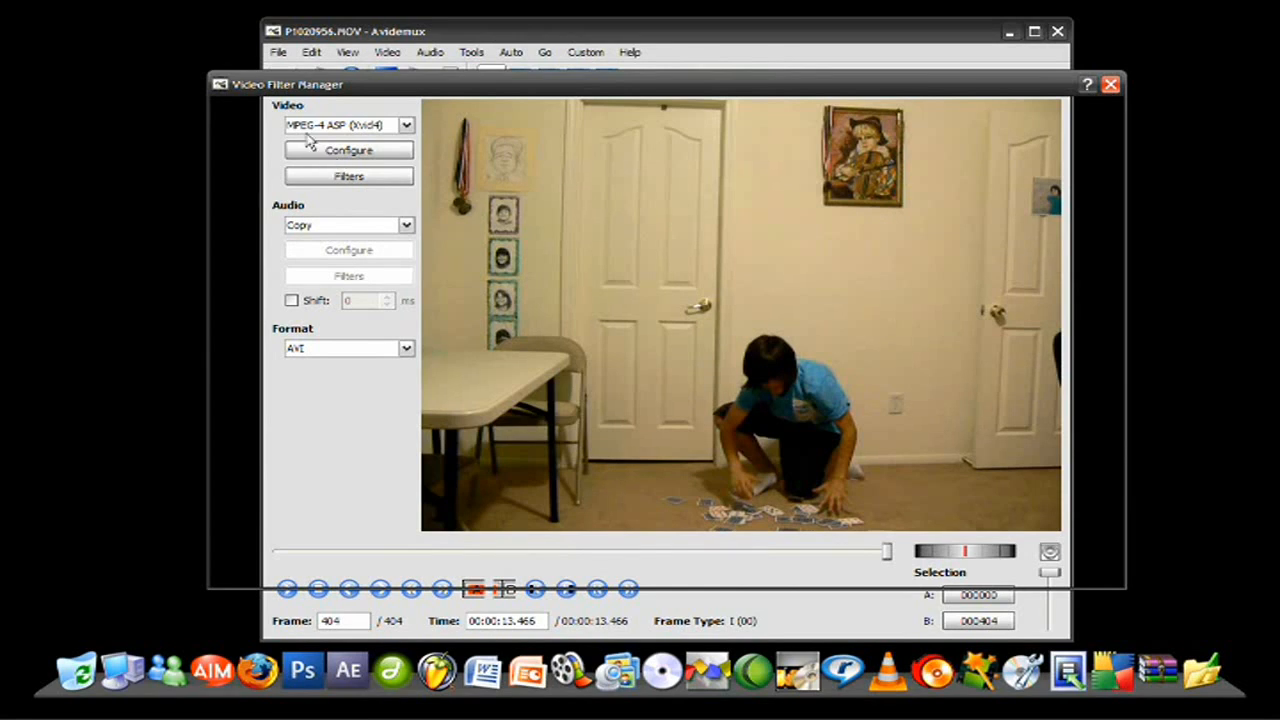
pyautogui.click(349, 176)
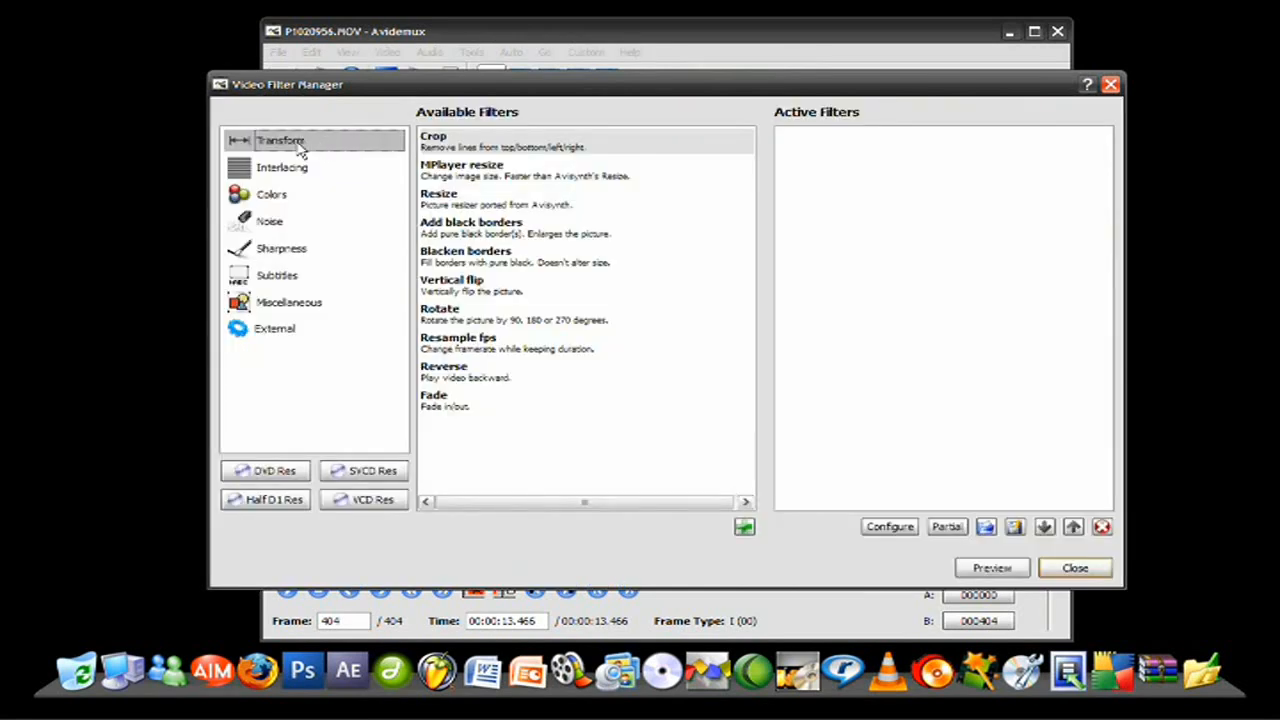
pyautogui.moveTo(482, 382)
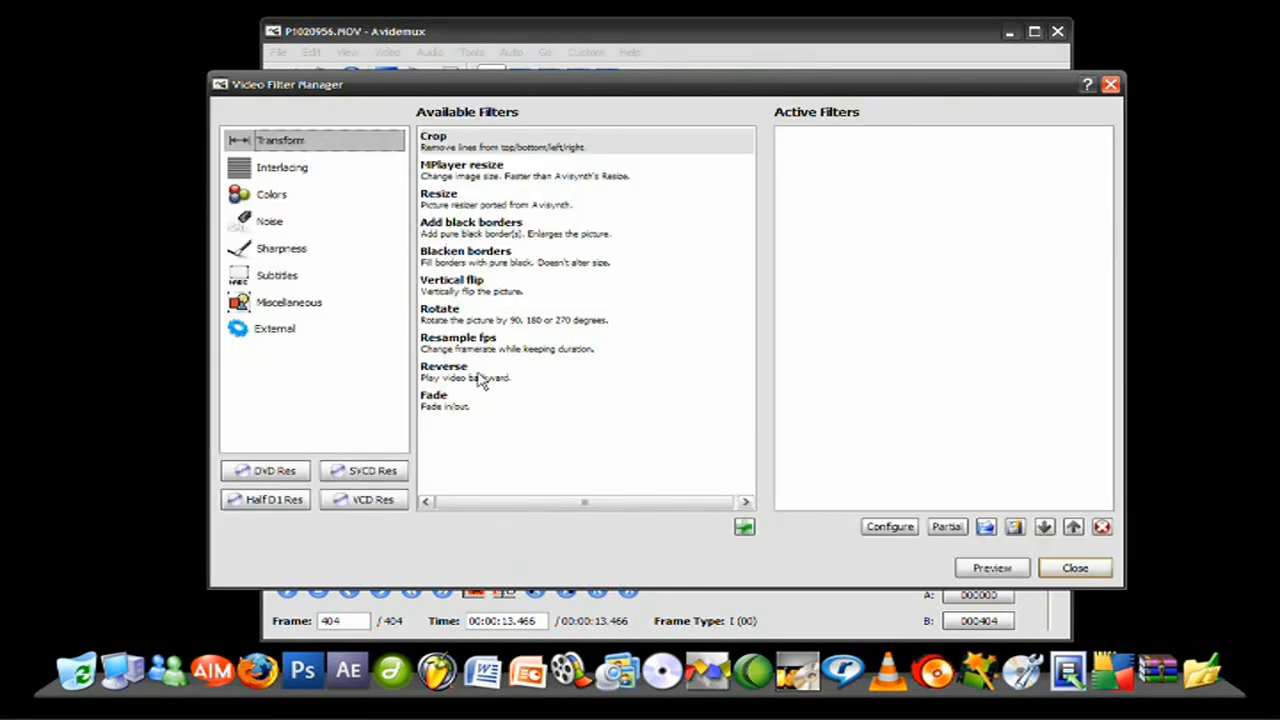
pyautogui.doubleClick(443, 371)
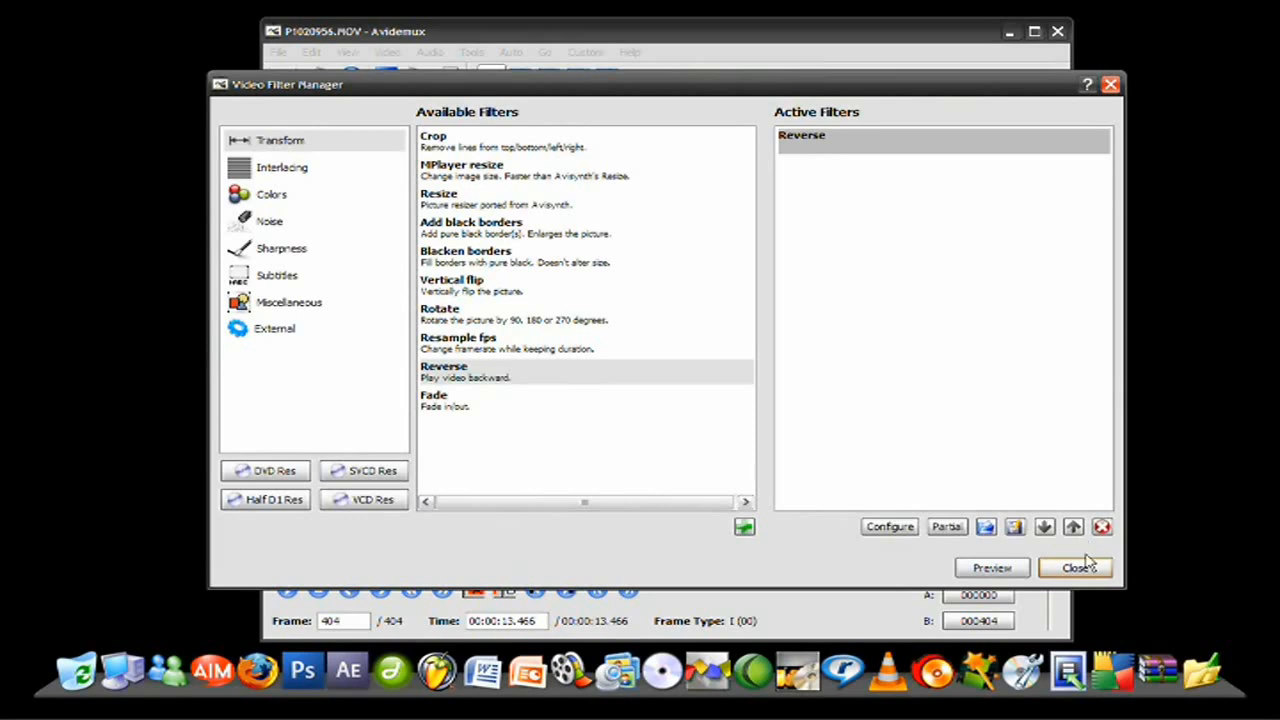
pyautogui.click(1075, 568)
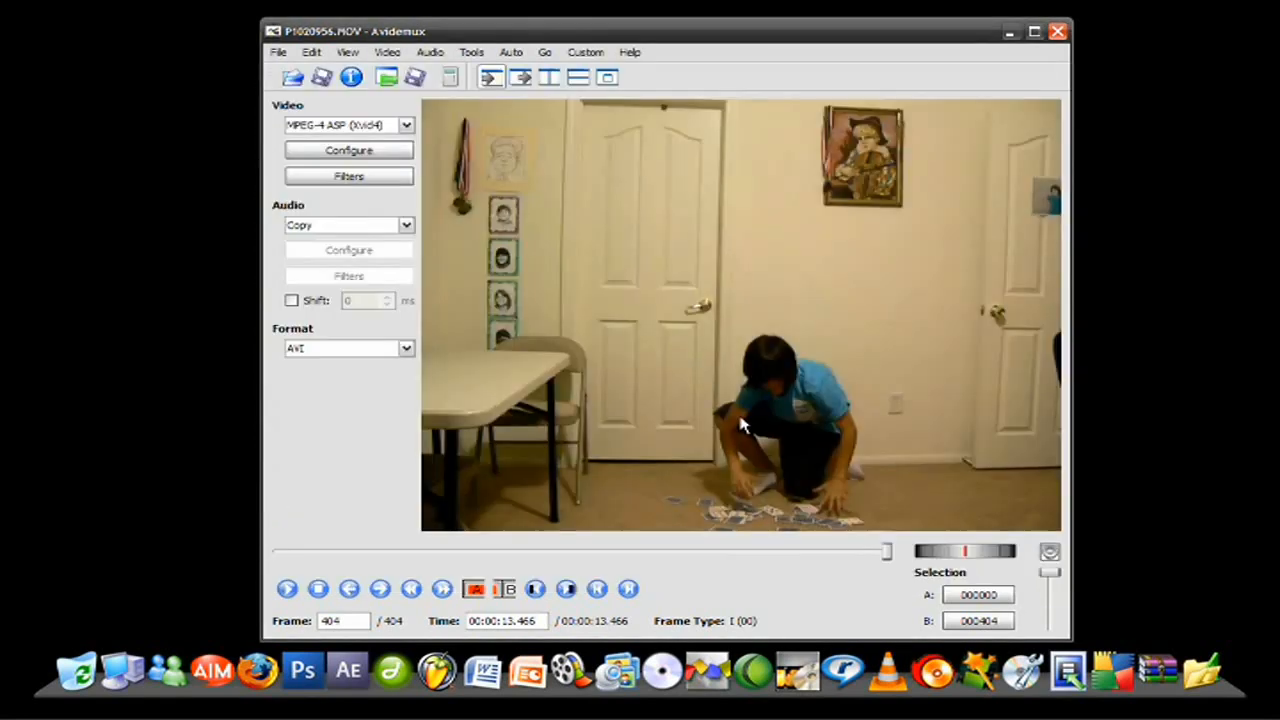
pyautogui.moveTo(318, 228)
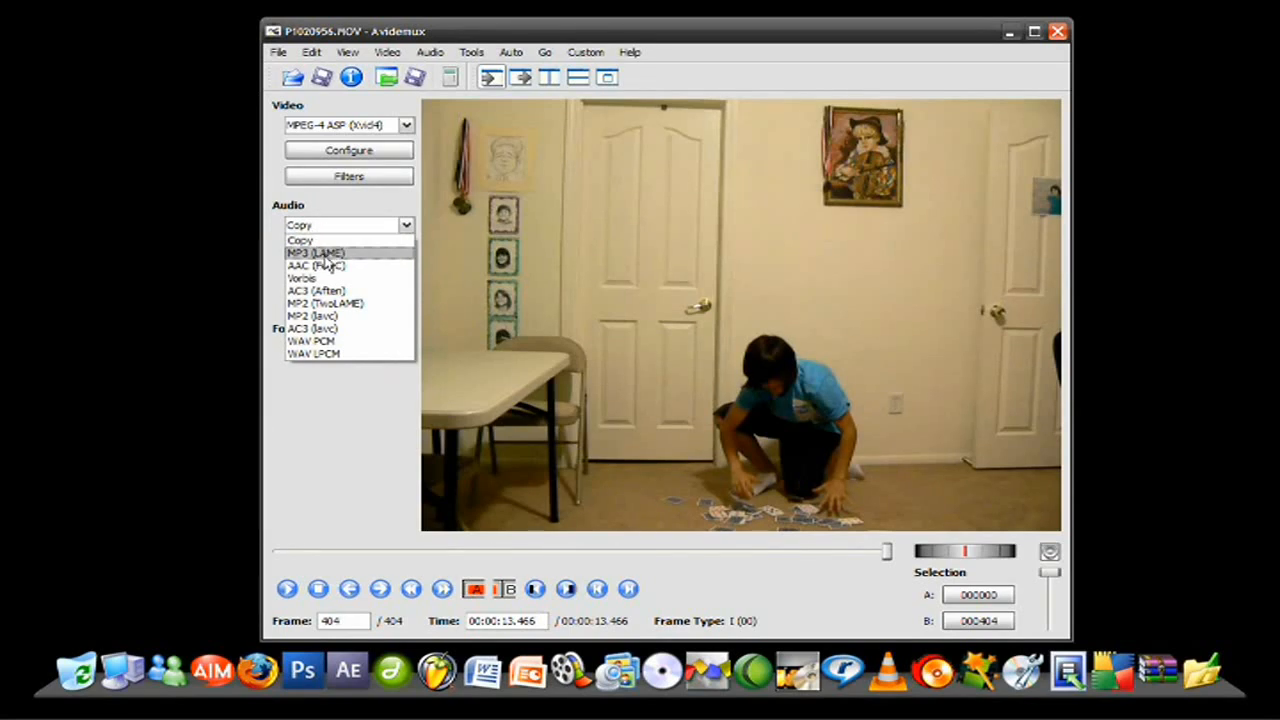
# Encode audio as MP3 (LAME) with default settings, keeping AVI as output format
pyautogui.click(315, 252)
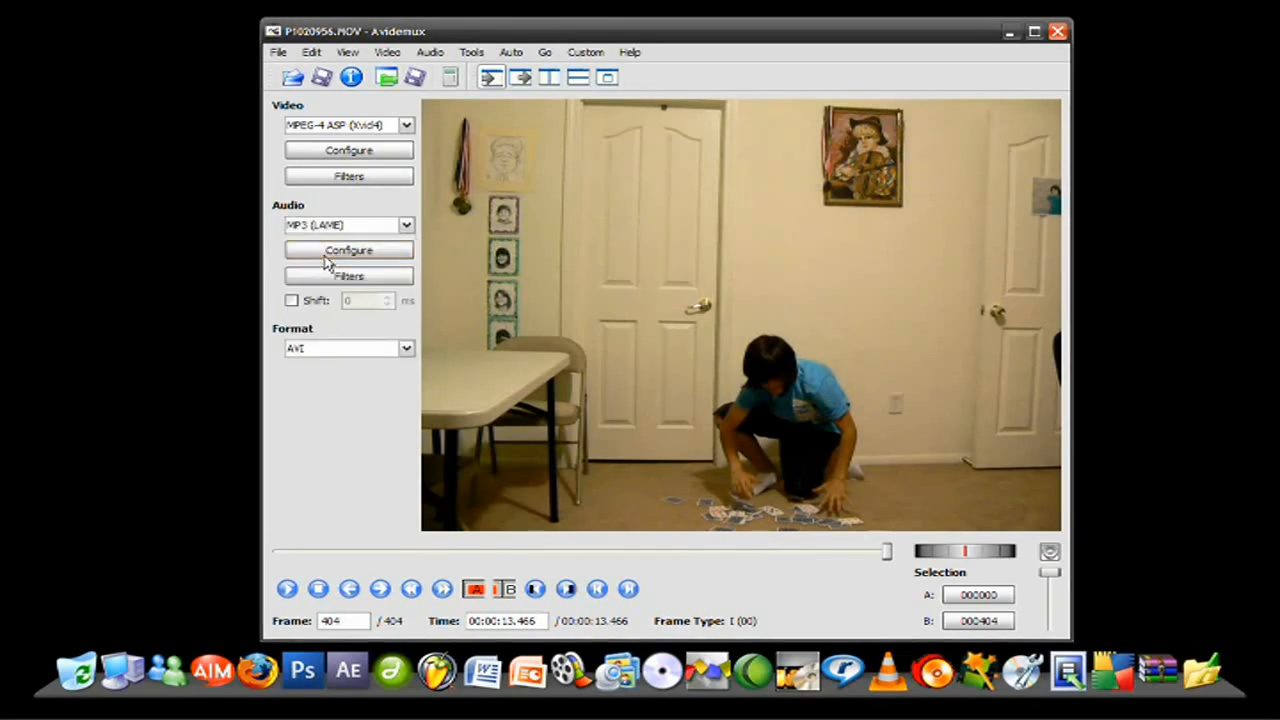
pyautogui.click(348, 250)
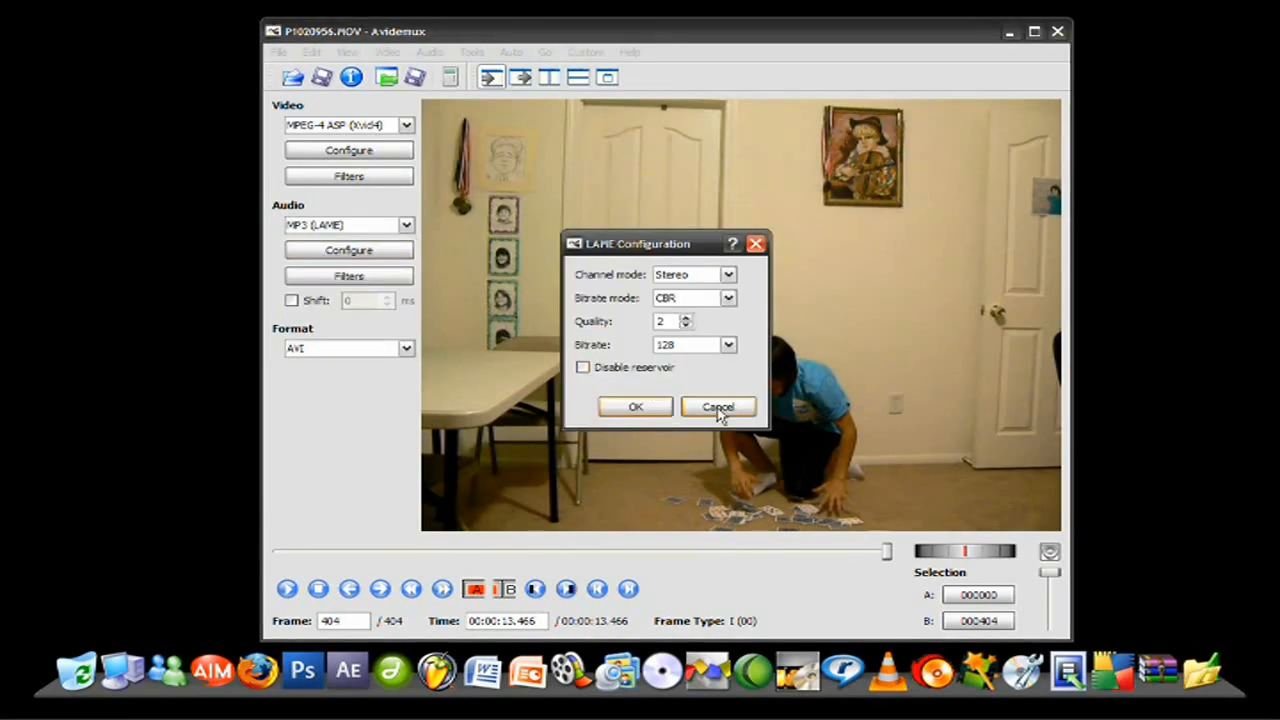
pyautogui.click(718, 407)
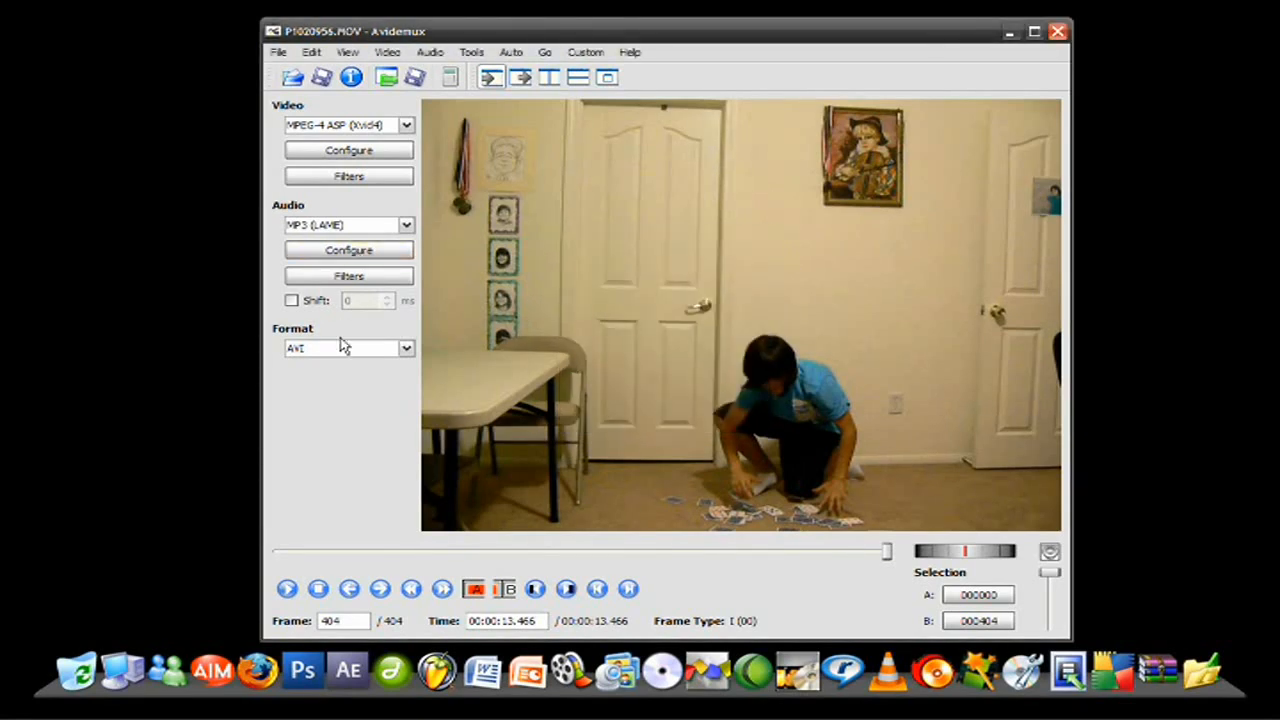
pyautogui.click(405, 348)
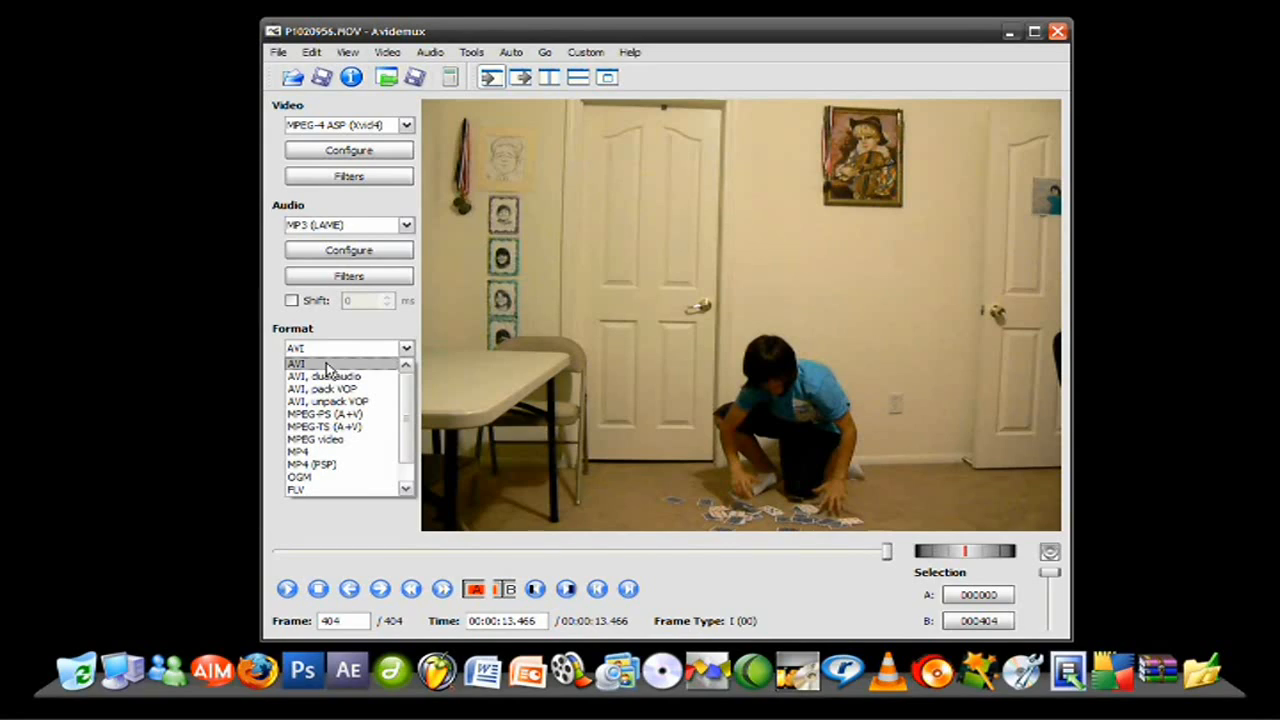
pyautogui.click(296, 363)
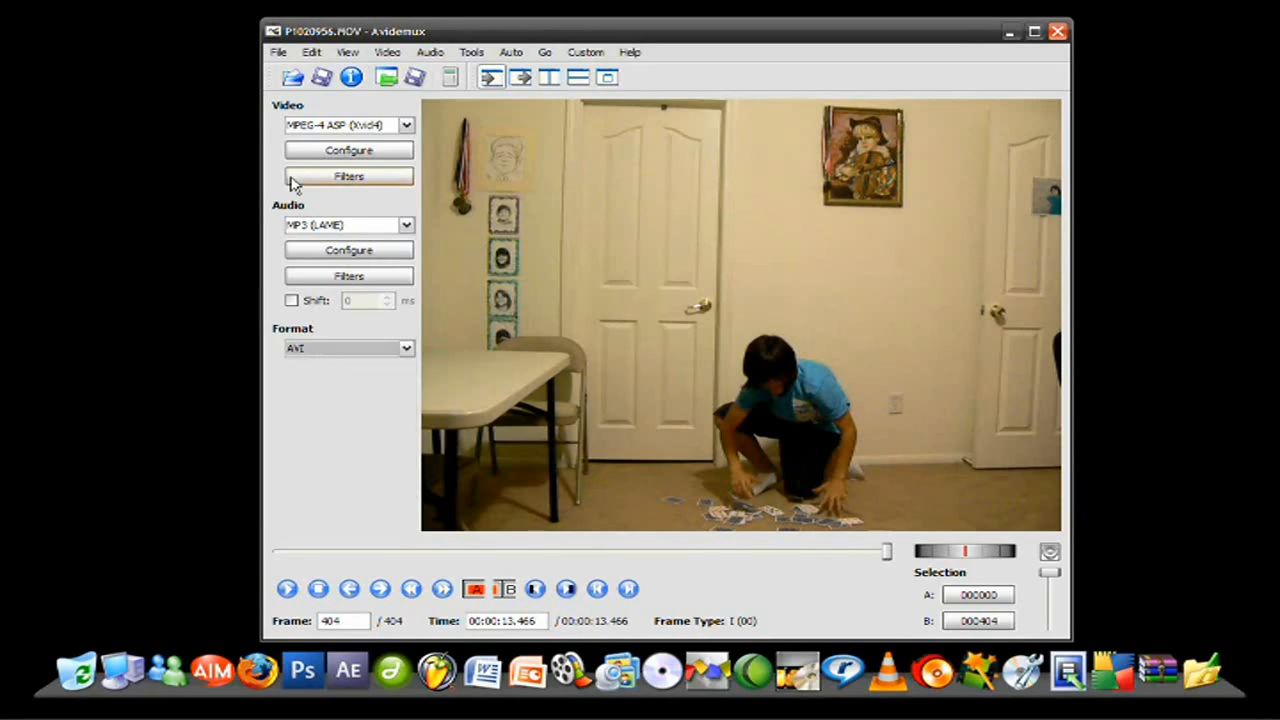
# Save the reversed video as 'test' in My Documents
pyautogui.click(278, 52)
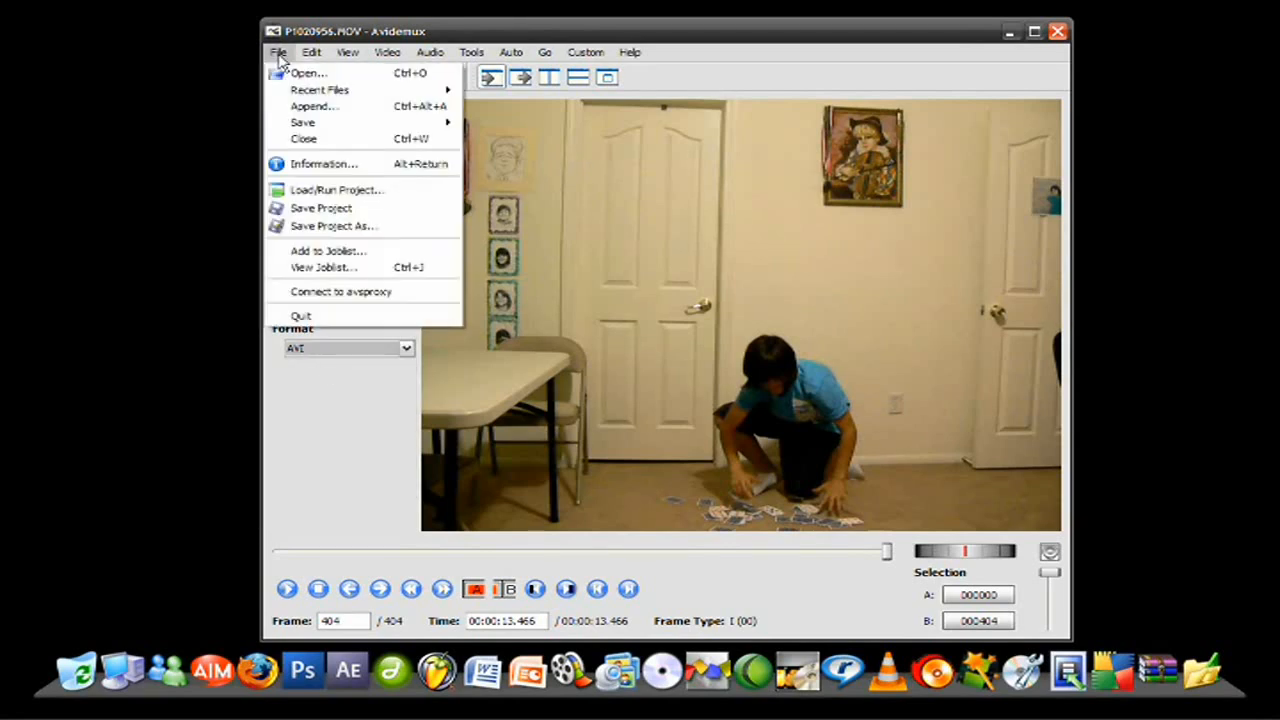
pyautogui.moveTo(330, 225)
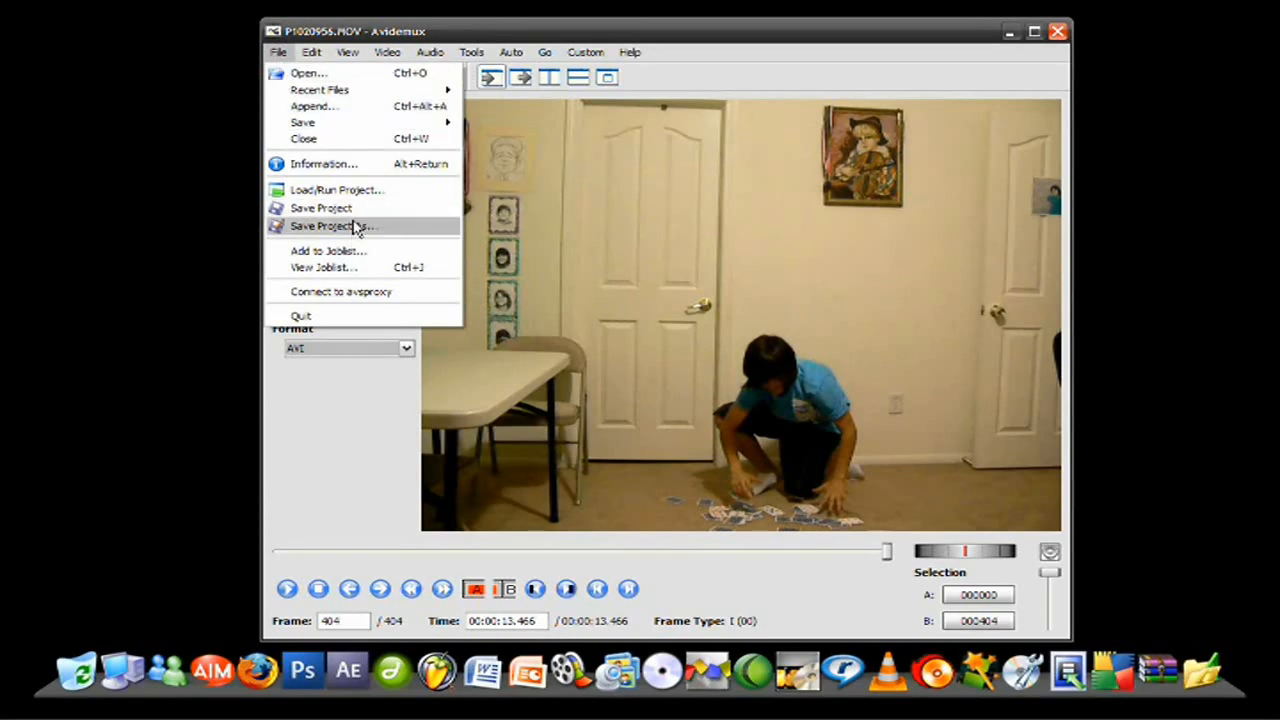
pyautogui.click(330, 225)
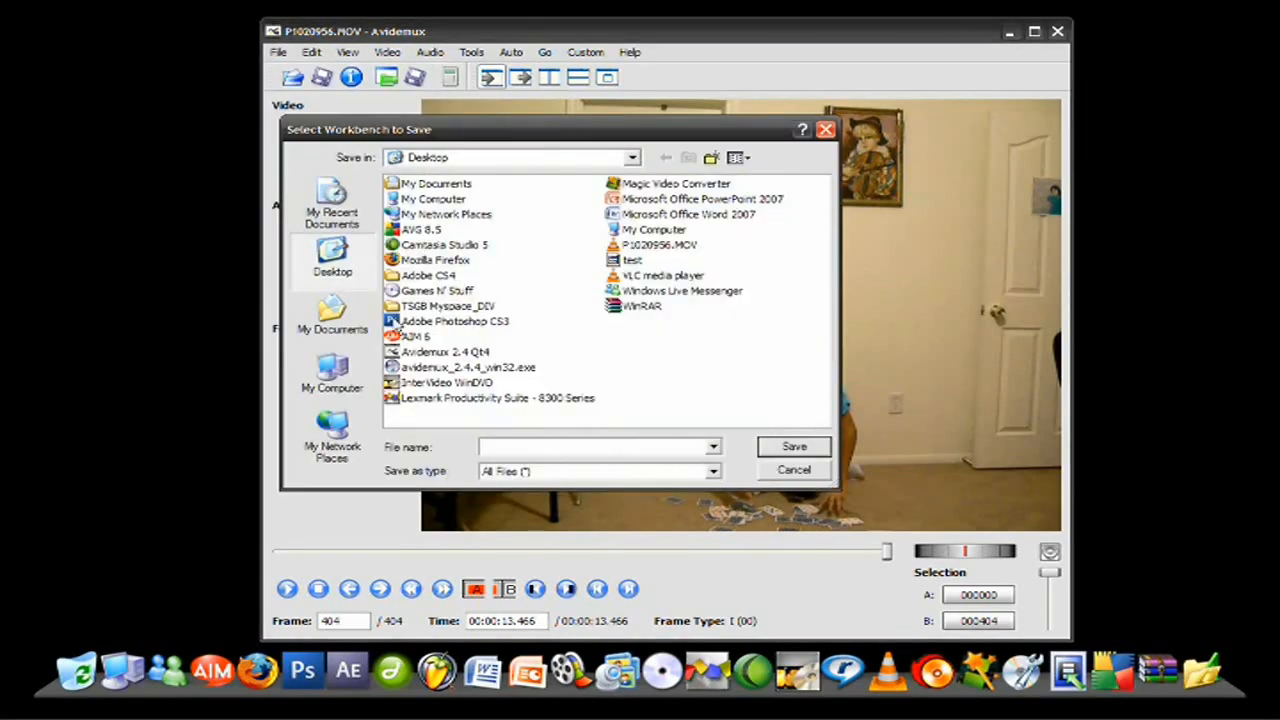
pyautogui.click(331, 315)
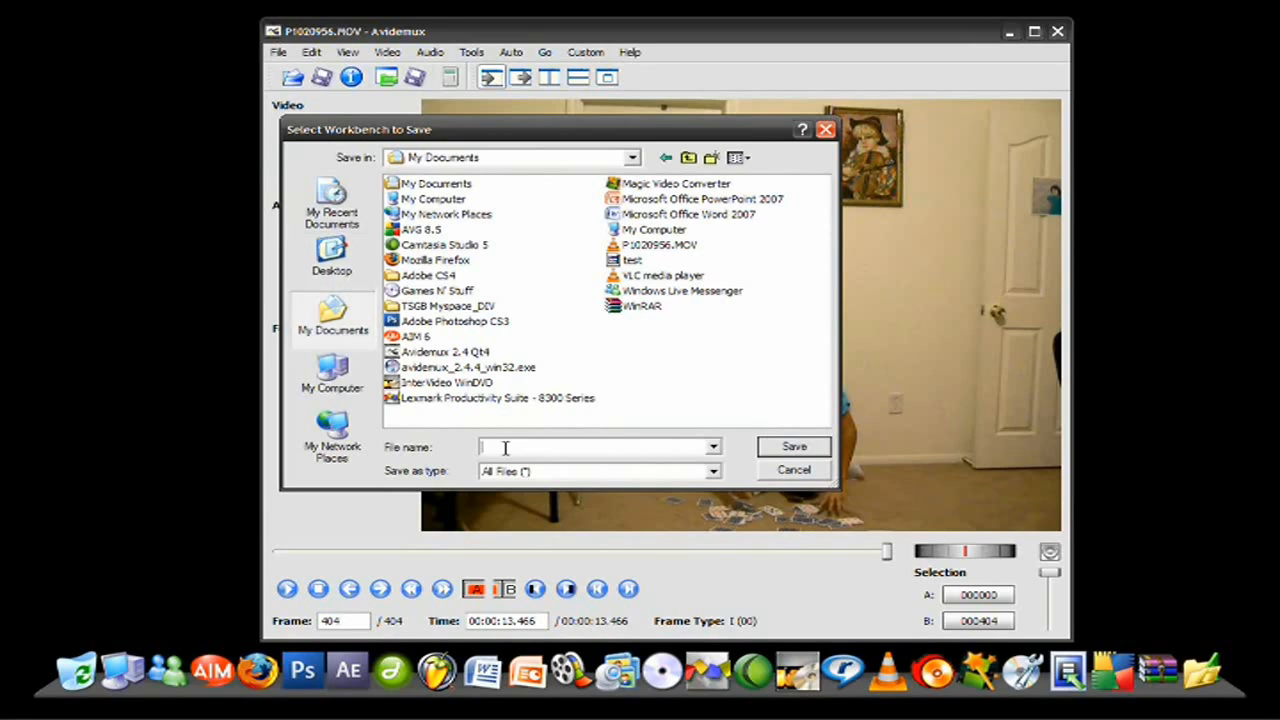
pyautogui.write('test')
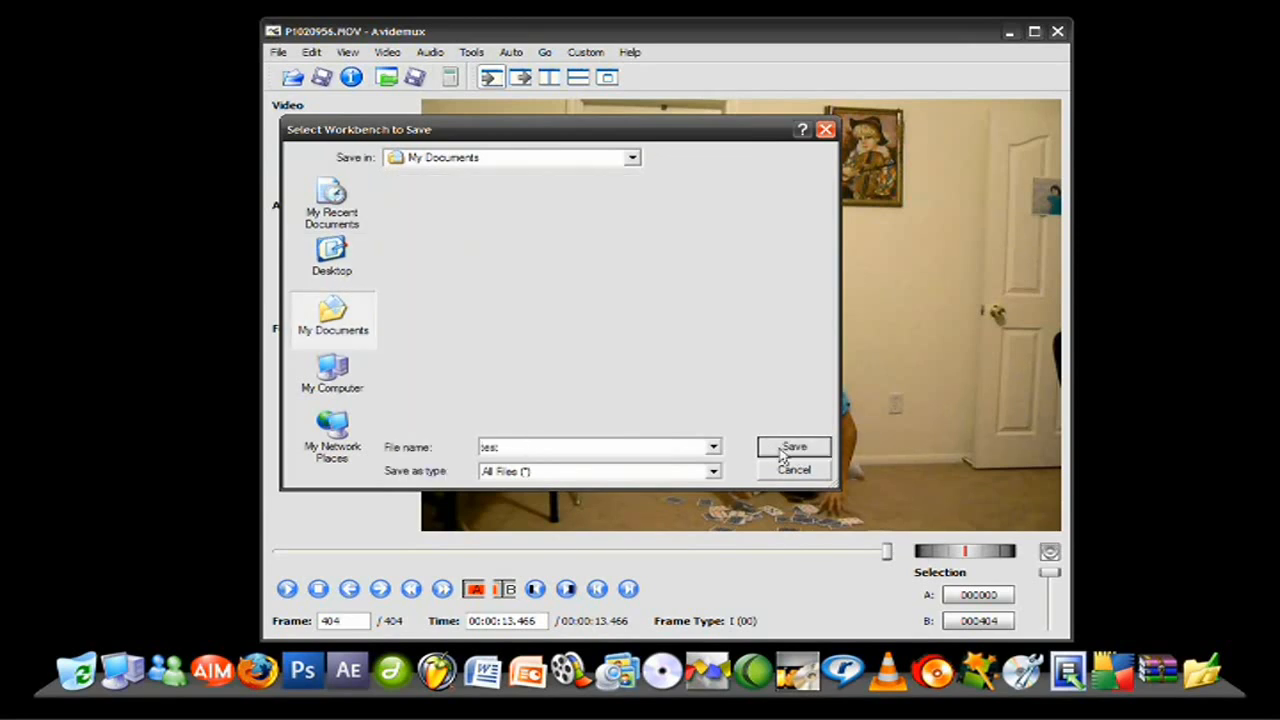
pyautogui.click(794, 446)
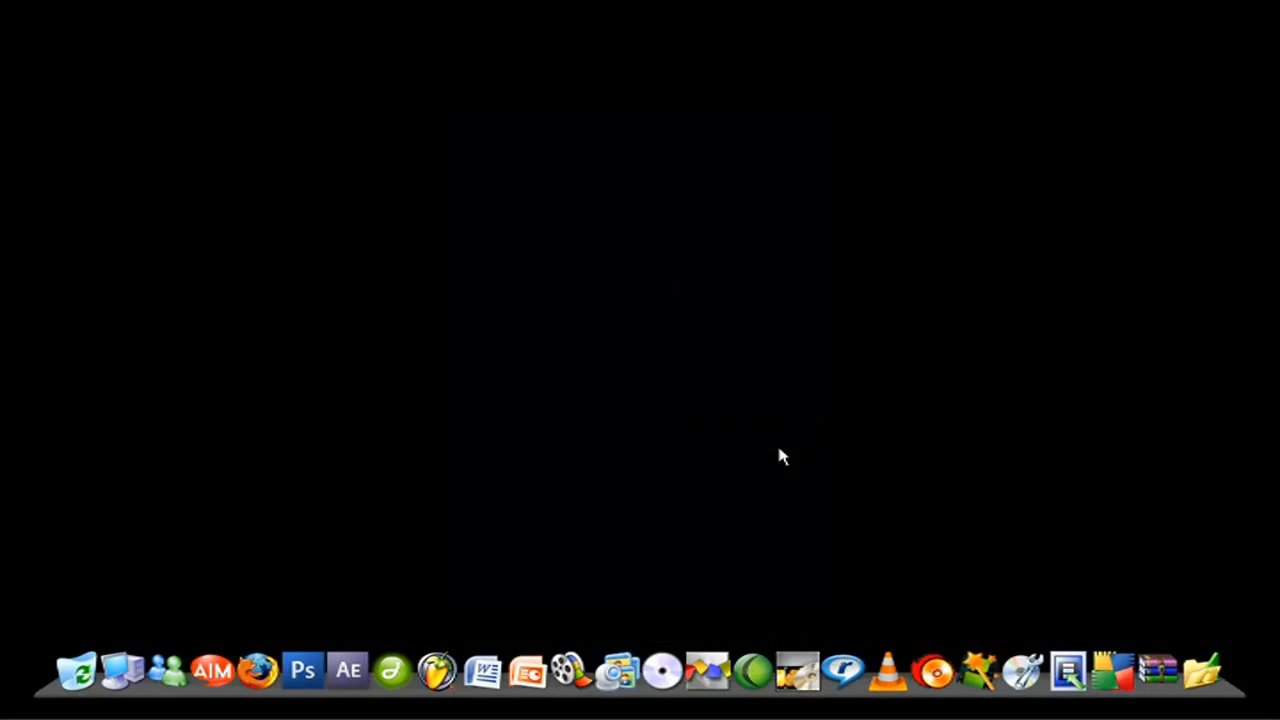
pyautogui.moveTo(670, 451)
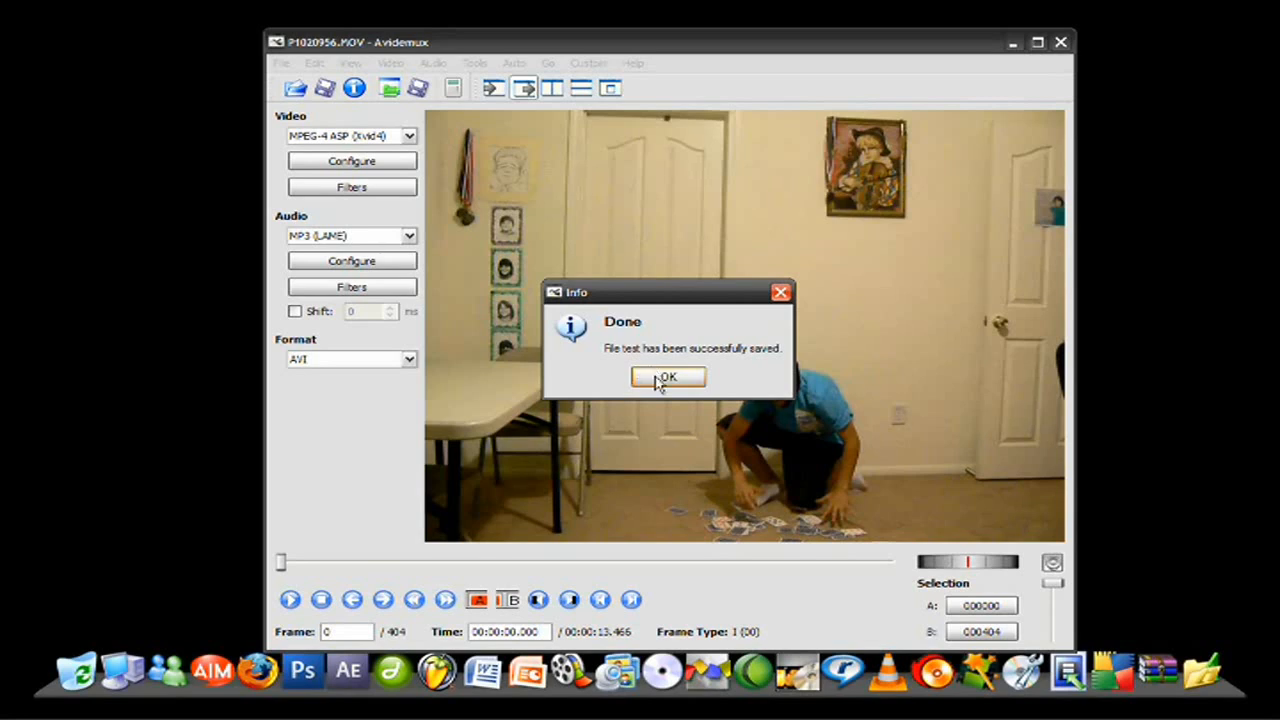
# Dismiss the save notice and open 'test' from My Documents in VLC media player
pyautogui.click(667, 377)
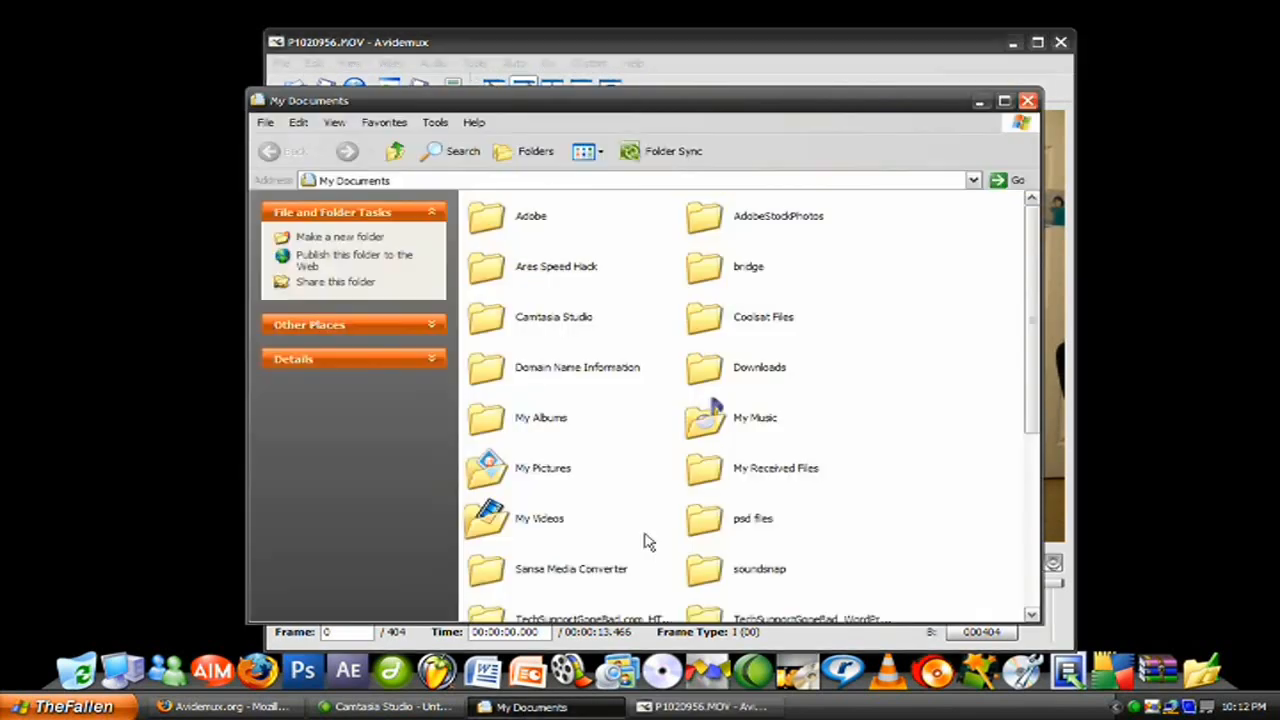
pyautogui.scroll(-3)
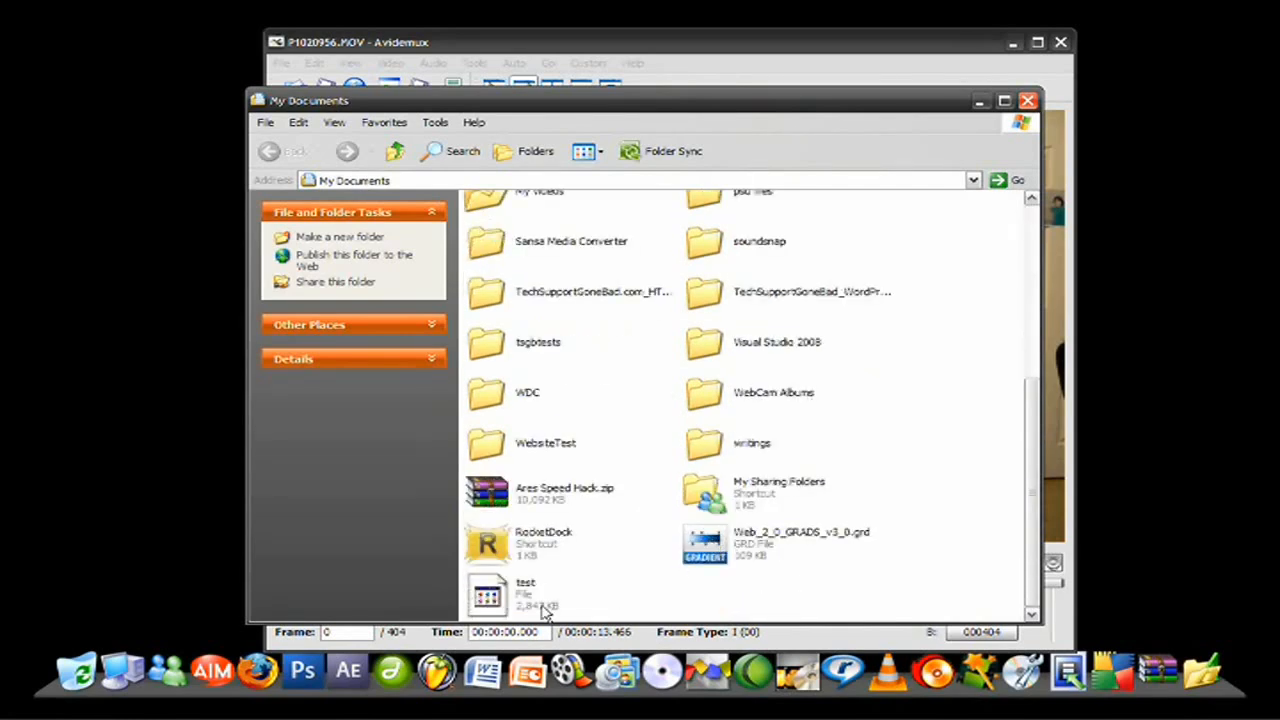
pyautogui.click(489, 595)
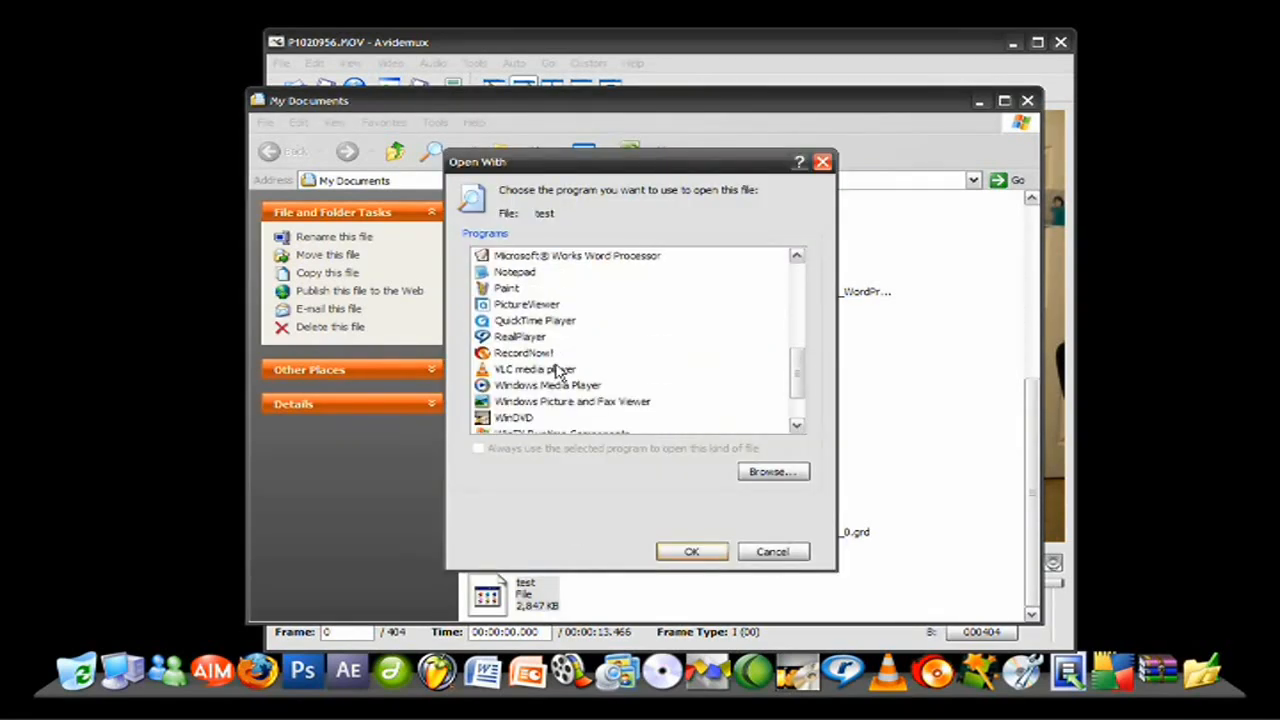
pyautogui.click(535, 369)
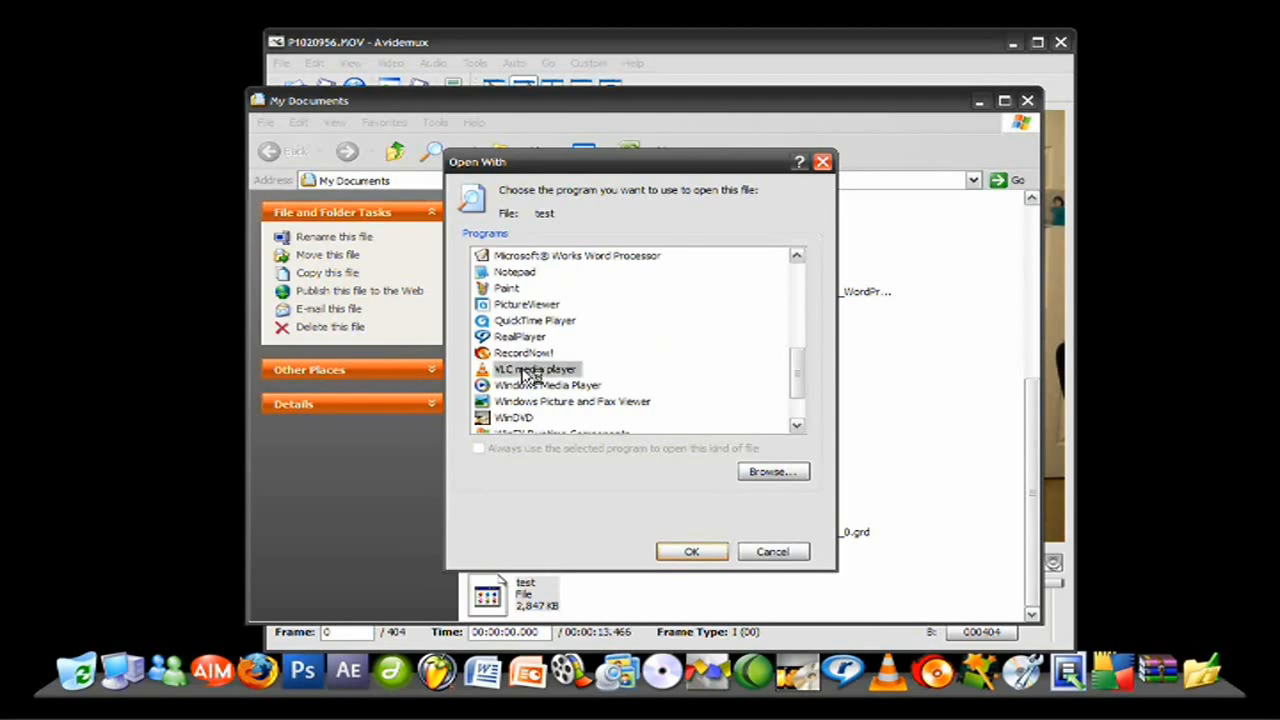
pyautogui.click(772, 551)
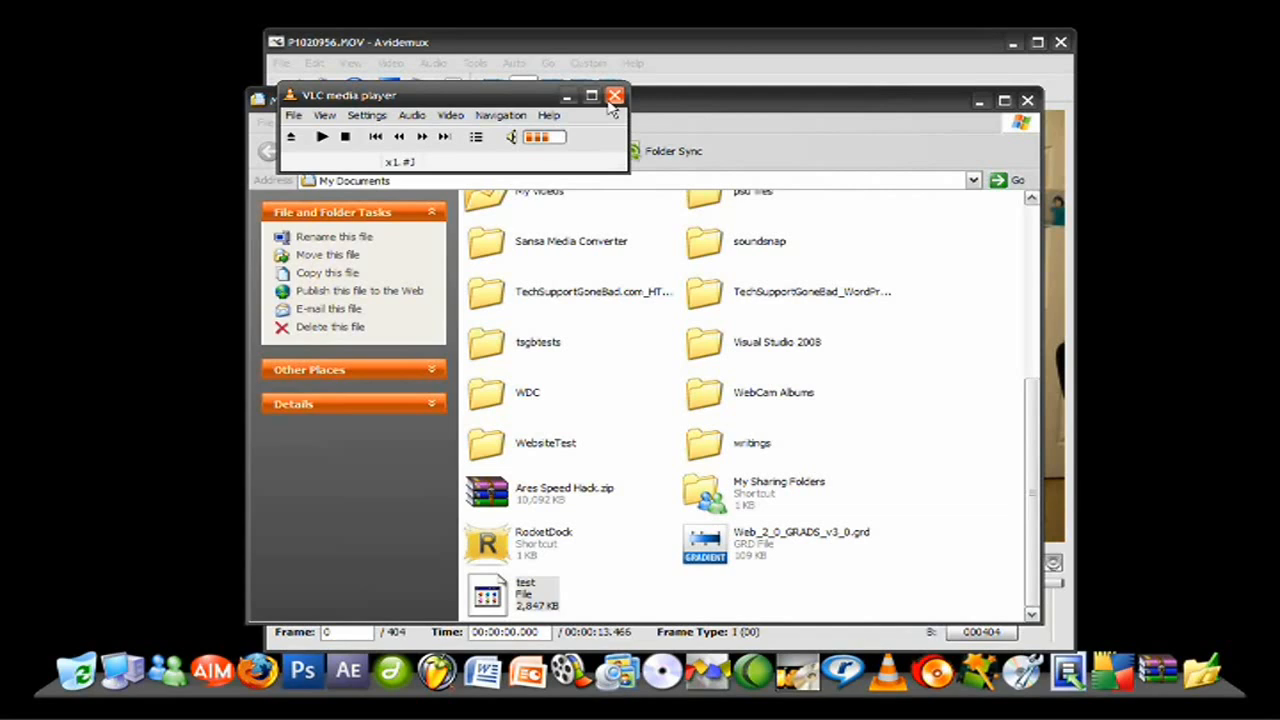
# Close the VLC player window to return to the loaded Avidemux project
pyautogui.click(615, 95)
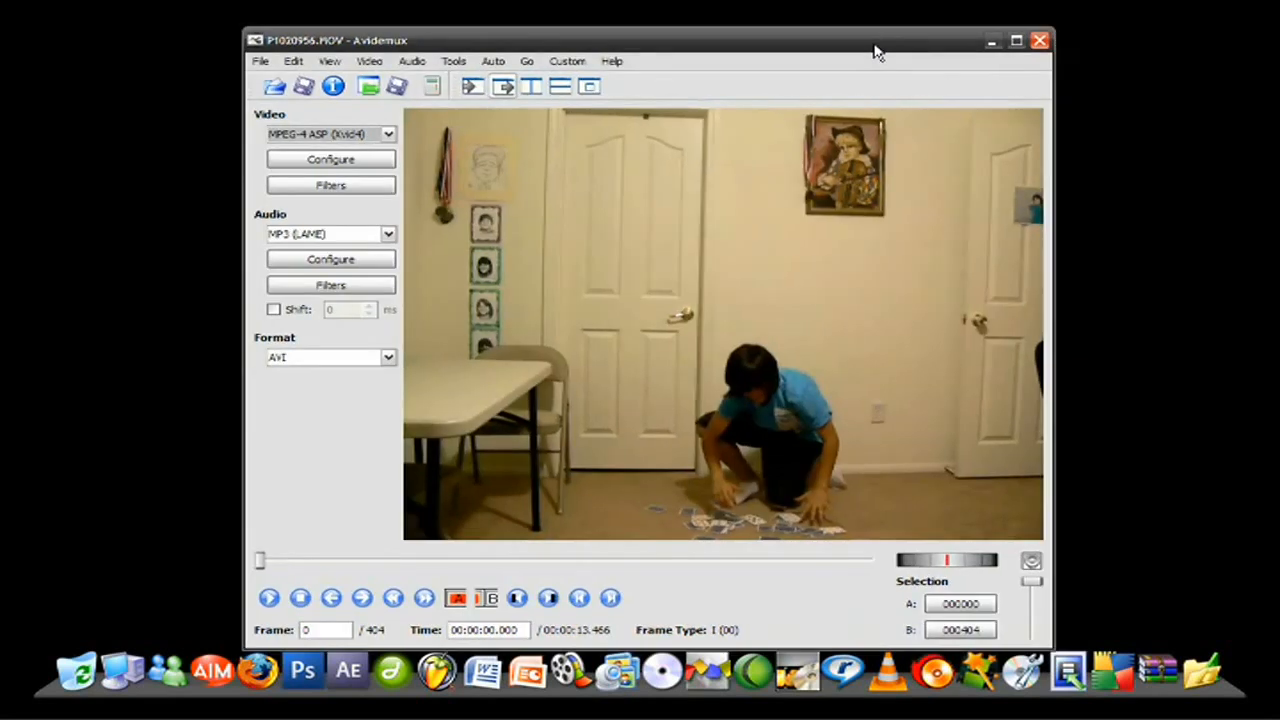
pyautogui.moveTo(815, 200)
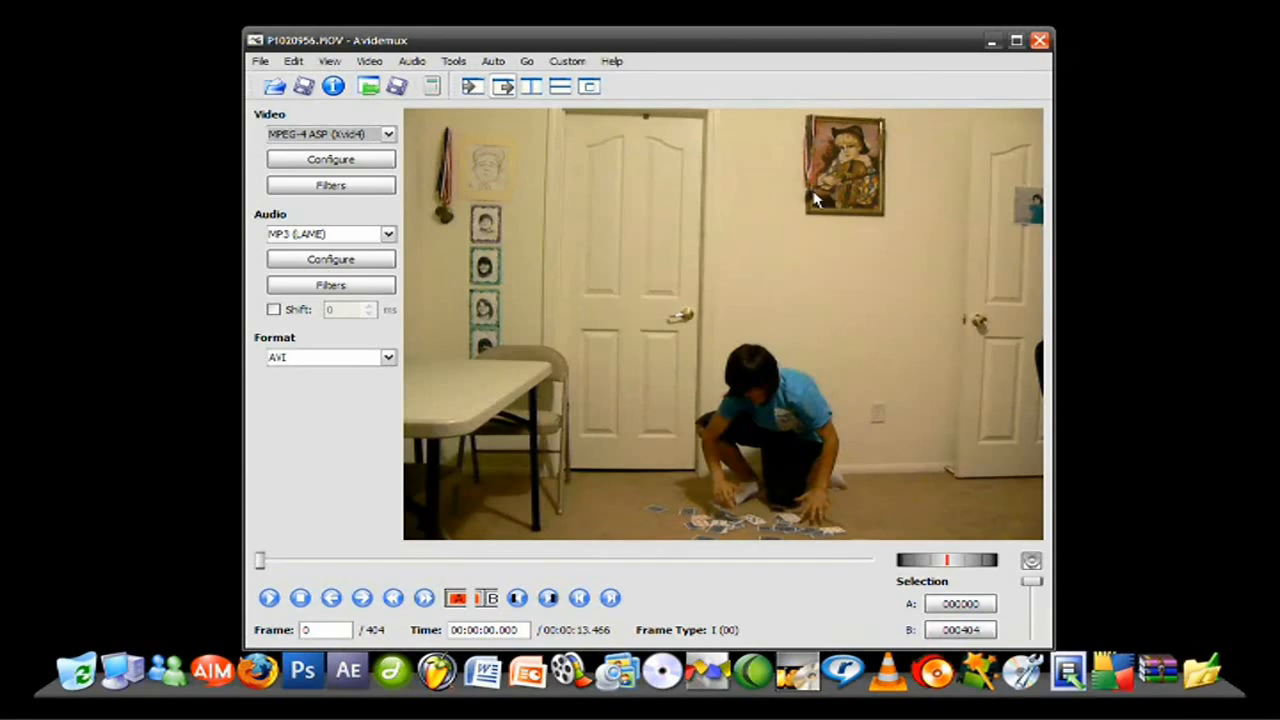